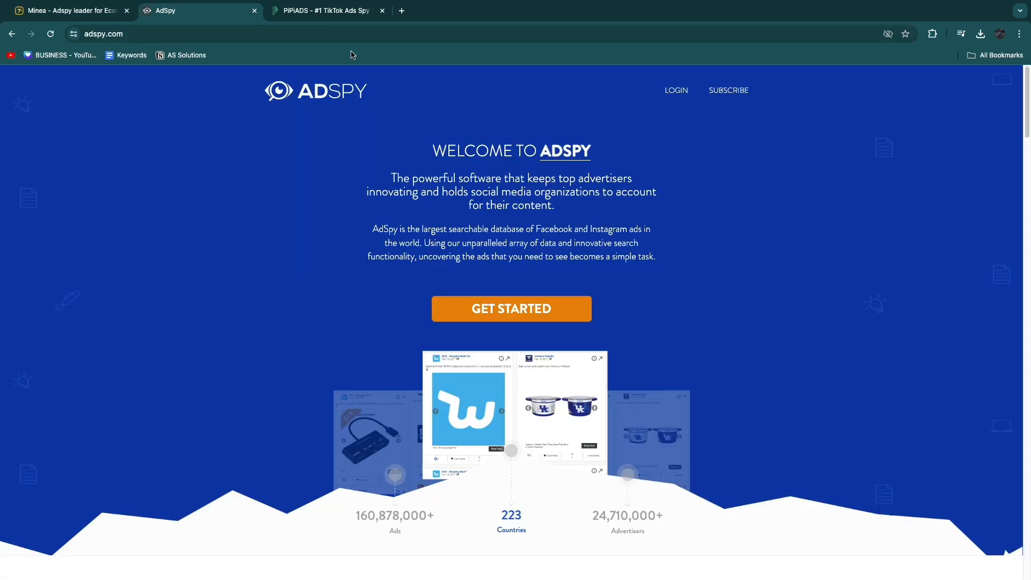
Cycle twice through the PiPiAds, AdSpy and Minea tabs, ending on Minea
click(323, 11)
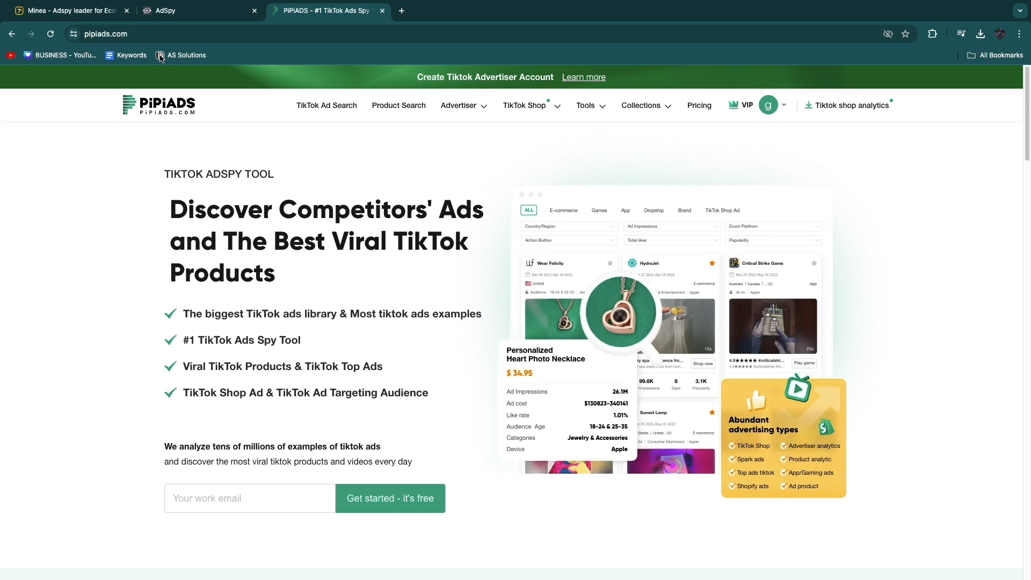
click(66, 11)
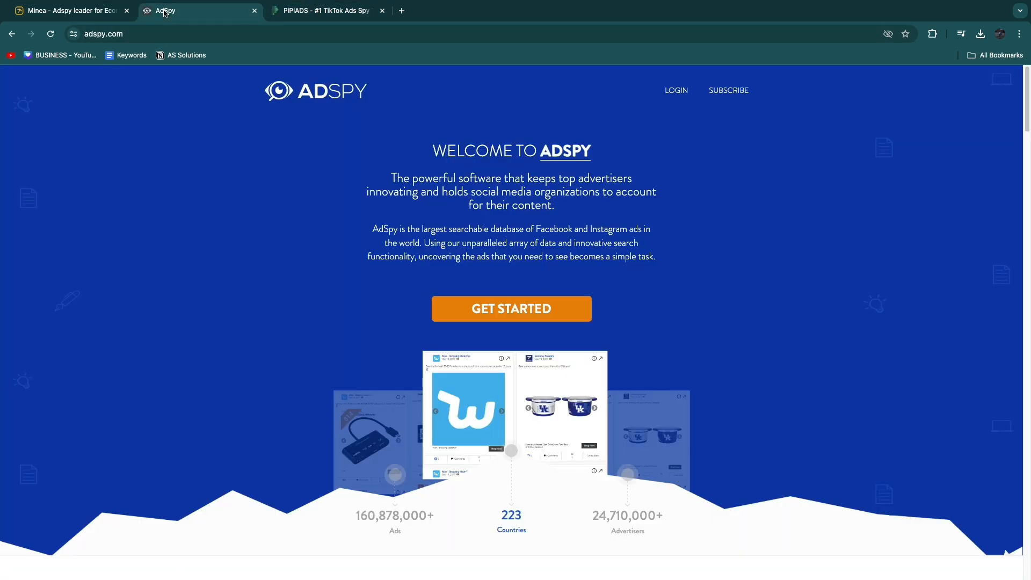
click(69, 10)
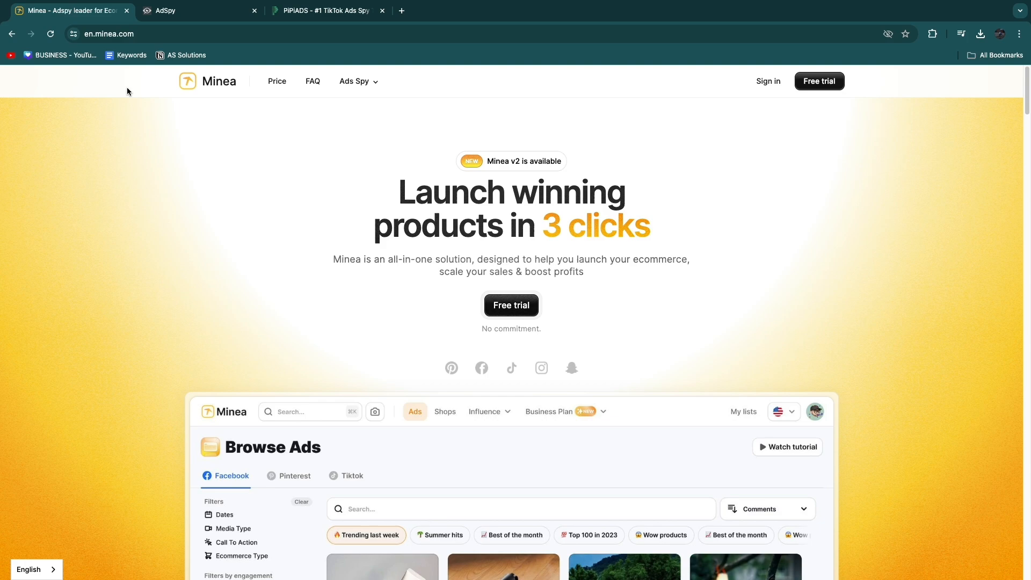
click(326, 11)
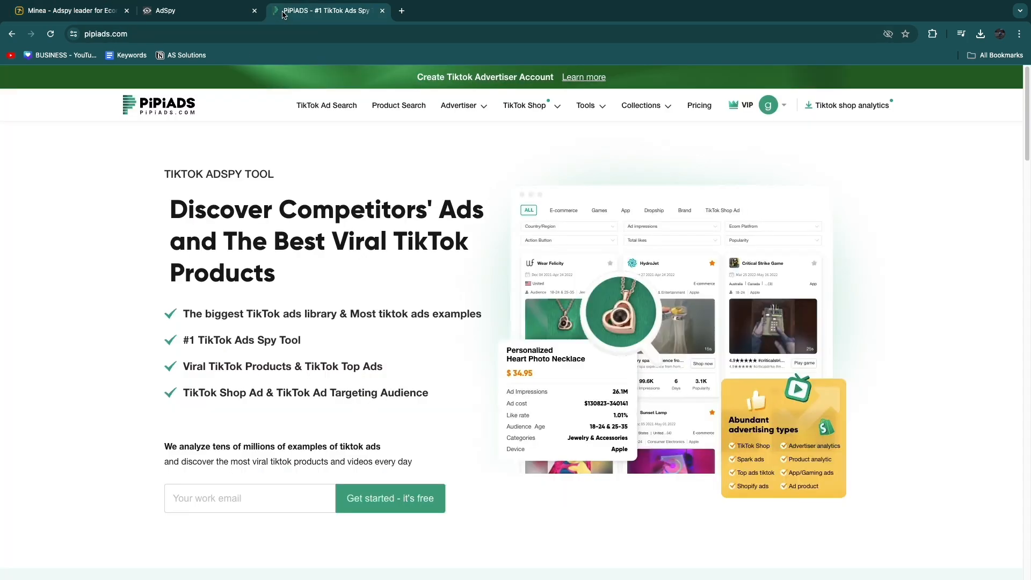
click(191, 11)
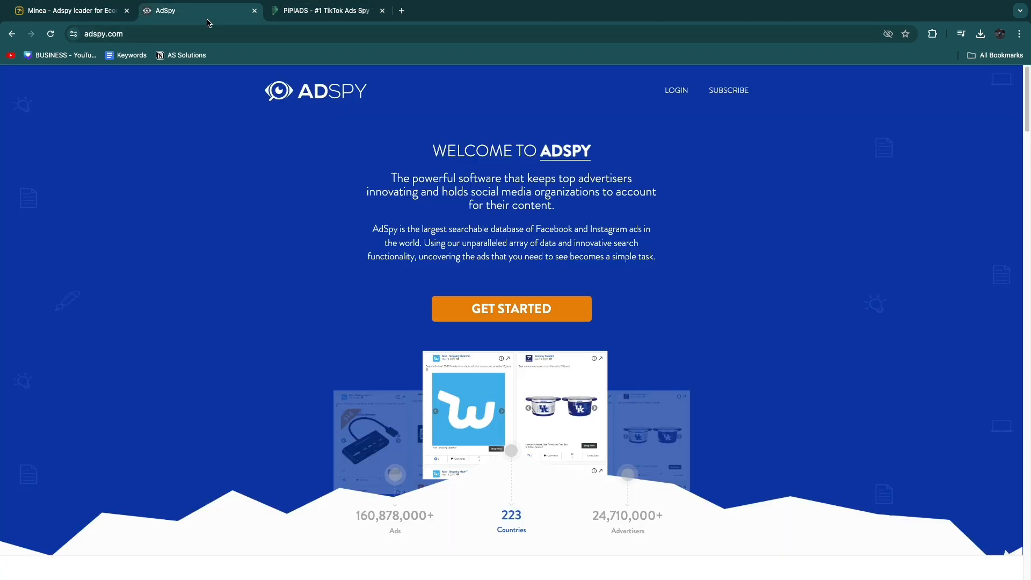
mouse_move(66, 11)
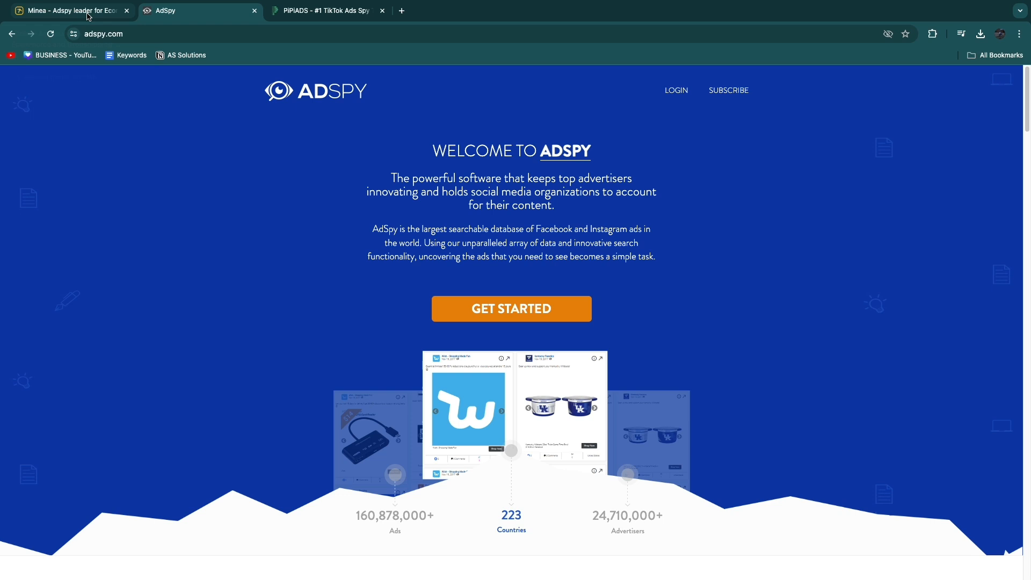
click(69, 11)
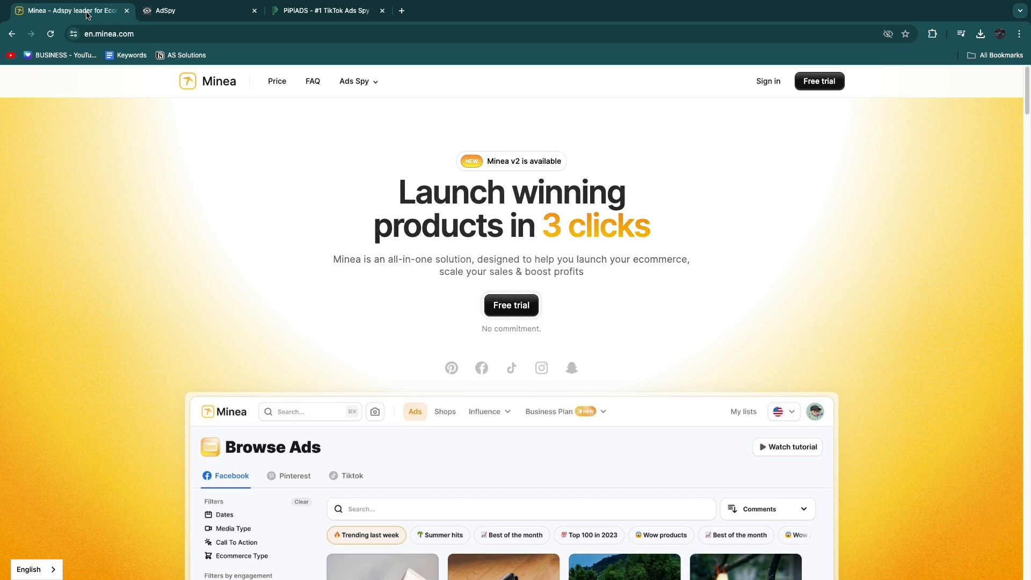
Show Minea's ad-spy menu (Facebook, Pinterest, TikTok), glancing at AdSpy and PiPiAds in between
click(354, 81)
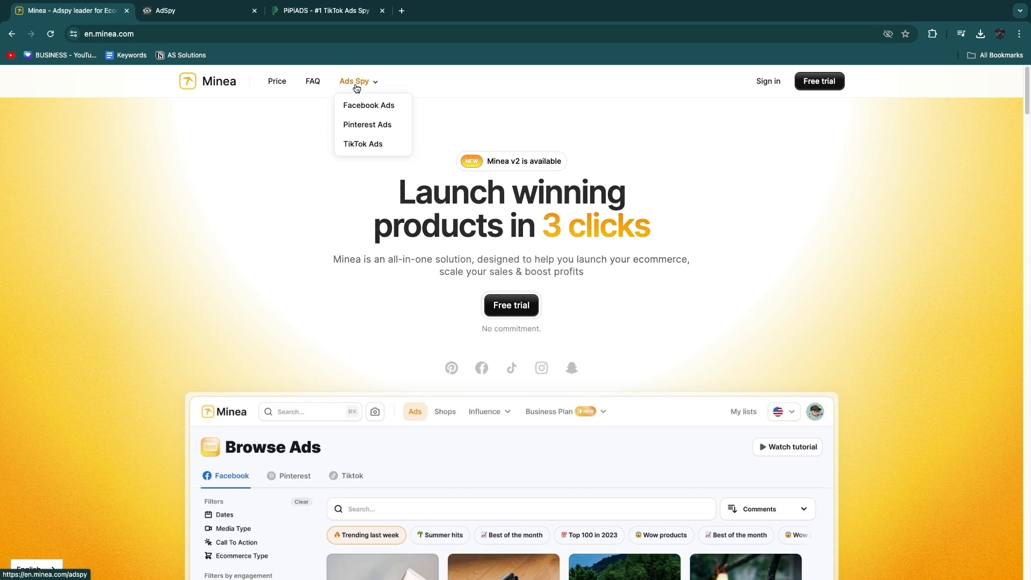
mouse_move(367, 124)
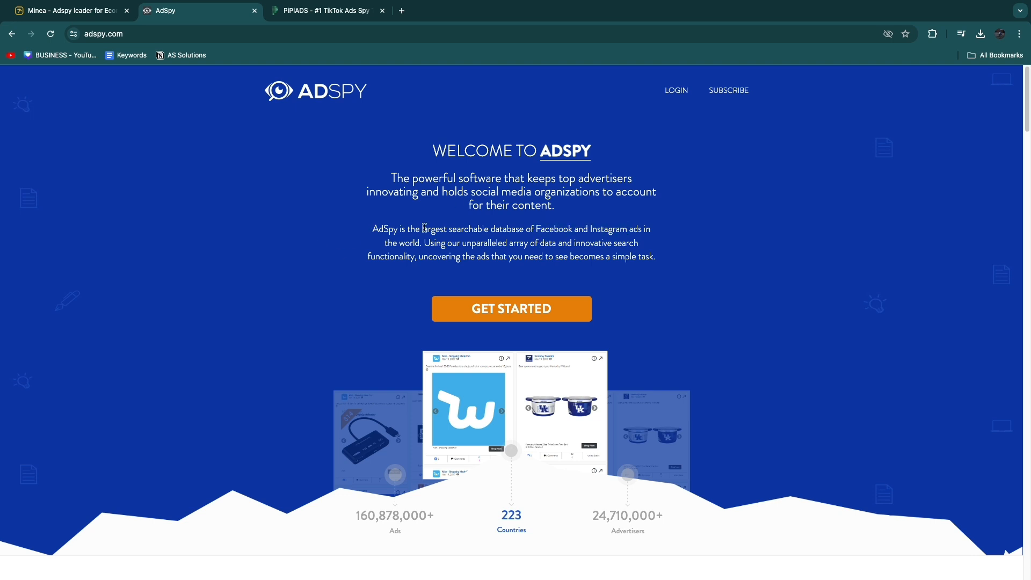
double_click(553, 228)
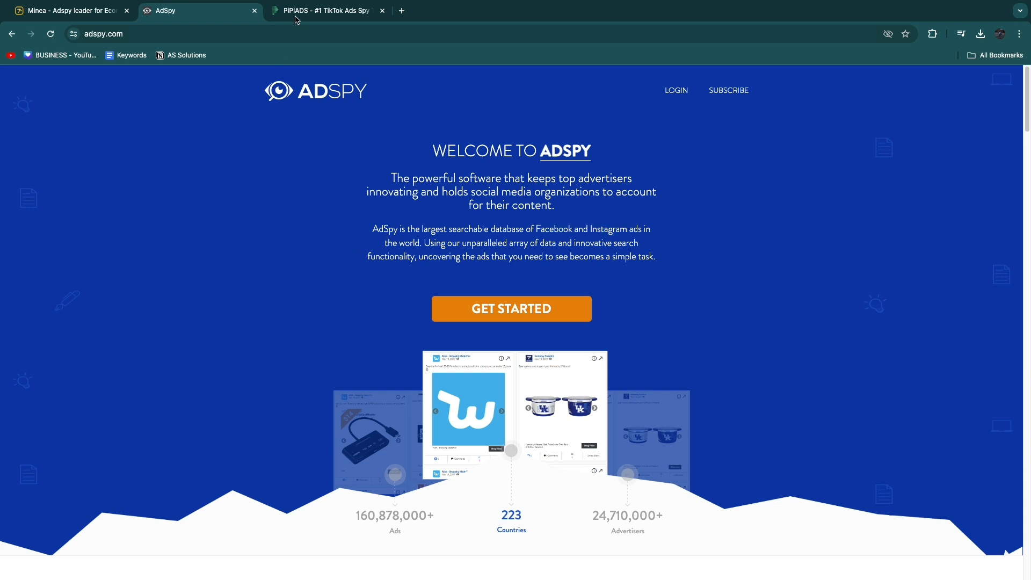
click(327, 11)
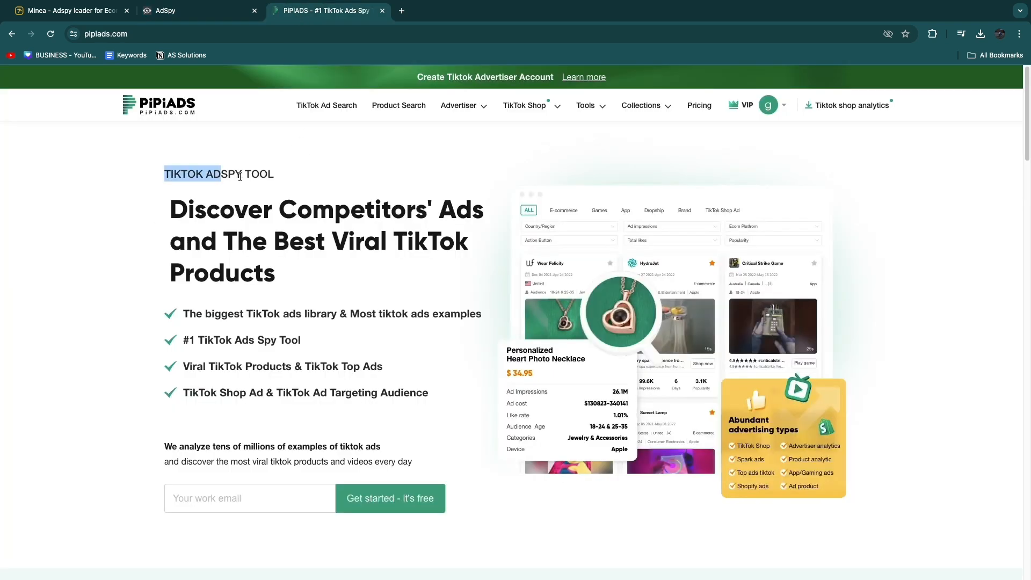
click(107, 189)
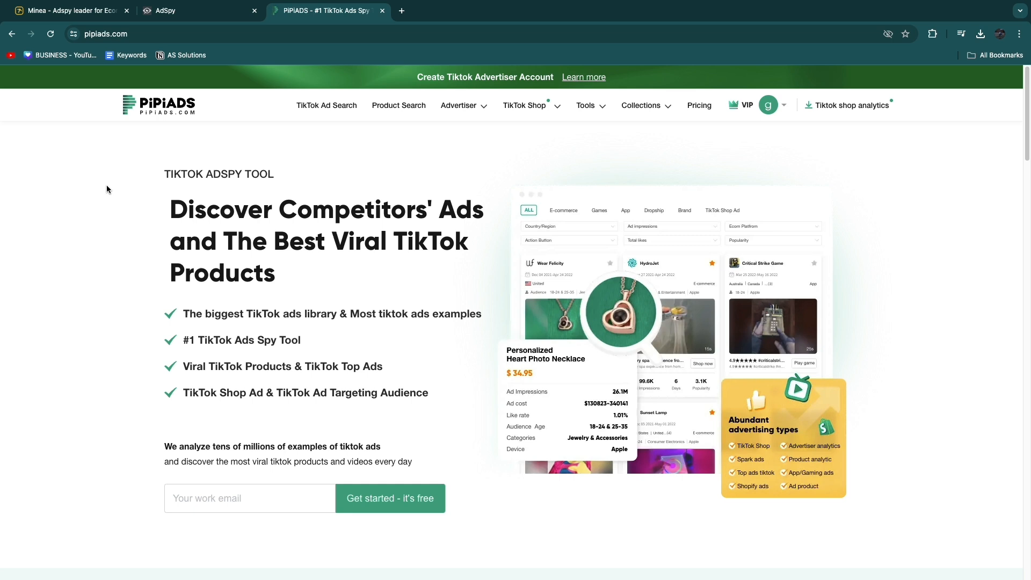
click(69, 11)
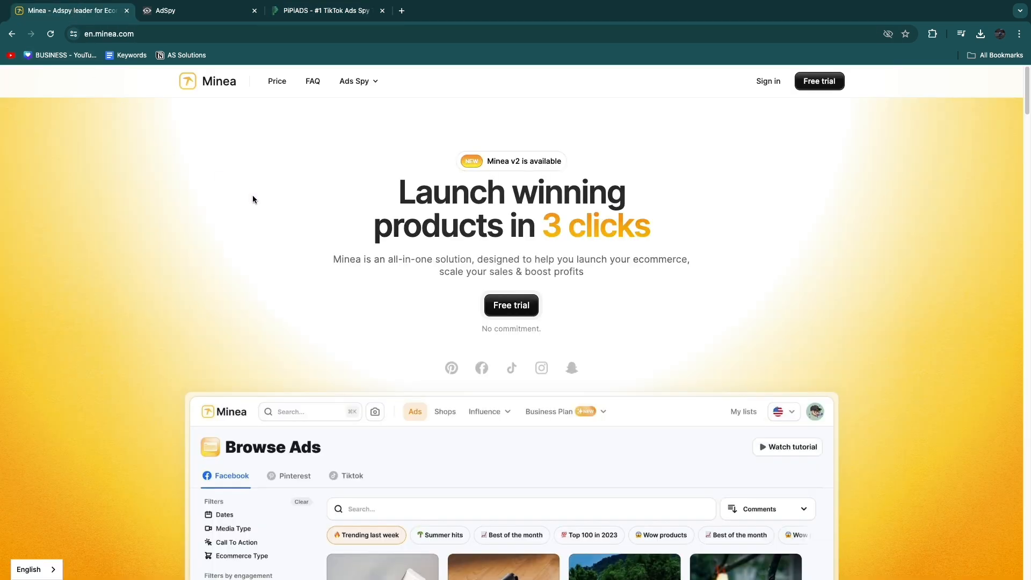
click(355, 81)
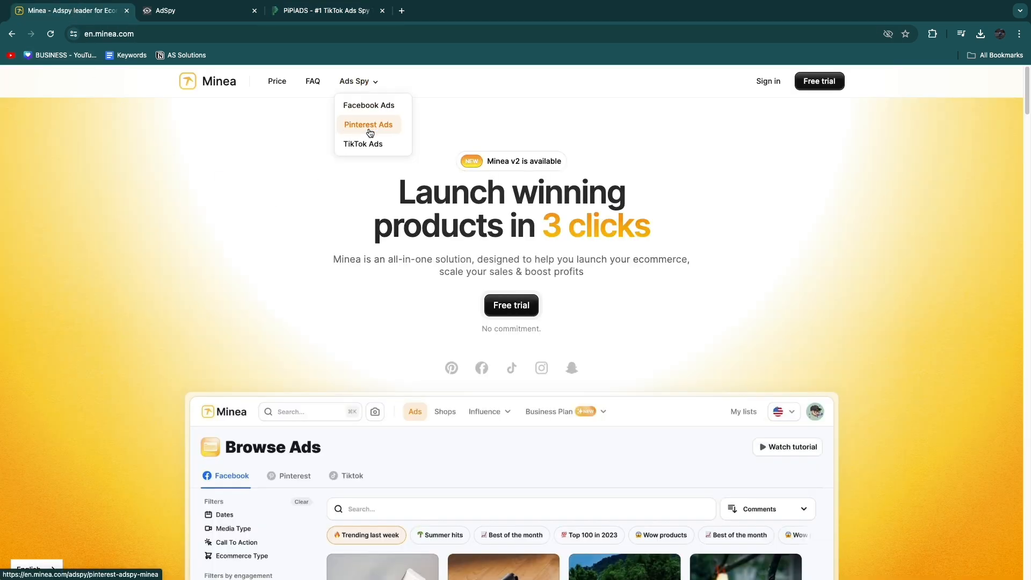
mouse_move(369, 105)
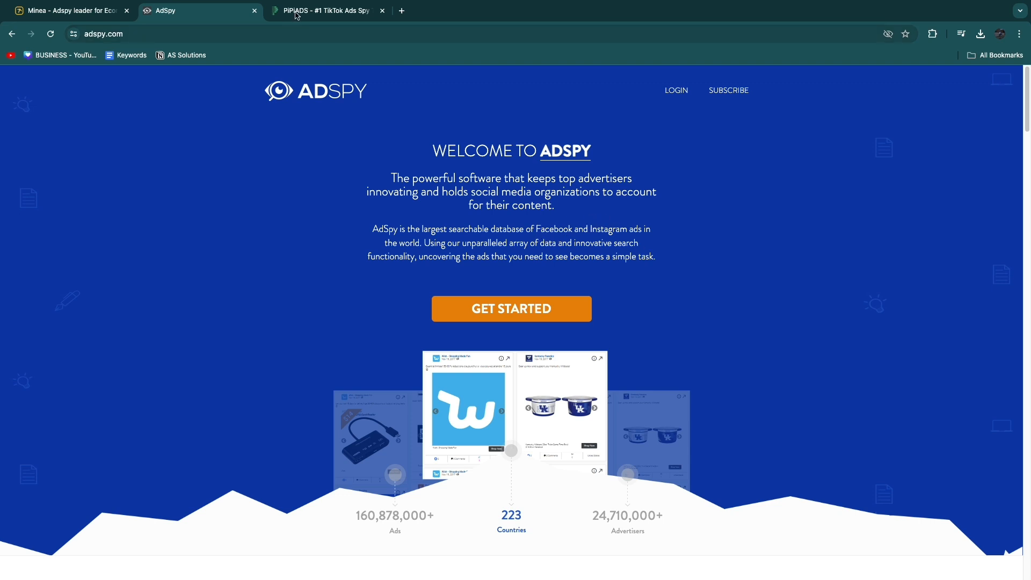
Flip through PiPiAds, AdSpy and Minea, scroll Minea's ad preview, and return to PiPiAds
click(327, 10)
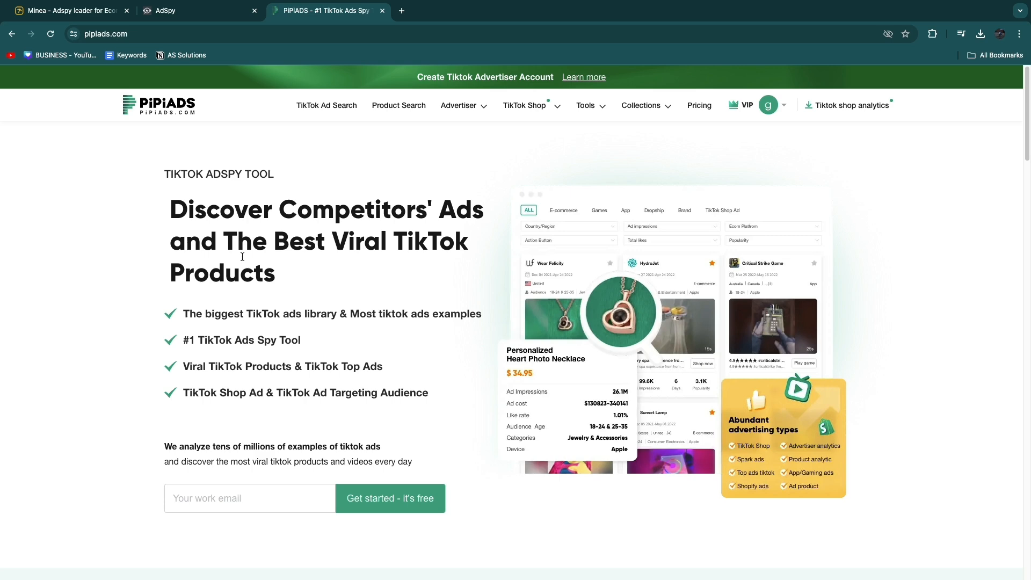
click(190, 11)
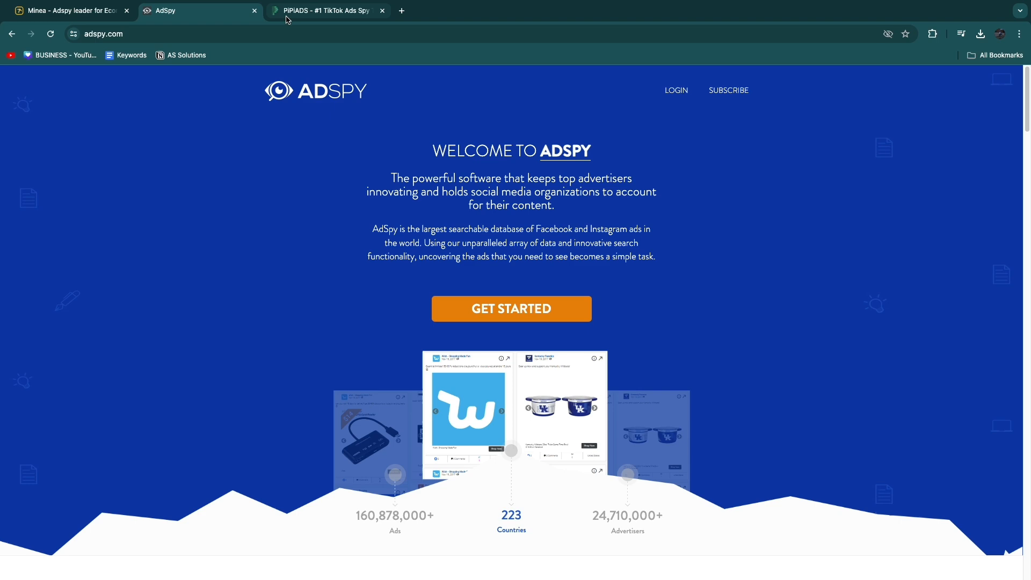
click(327, 11)
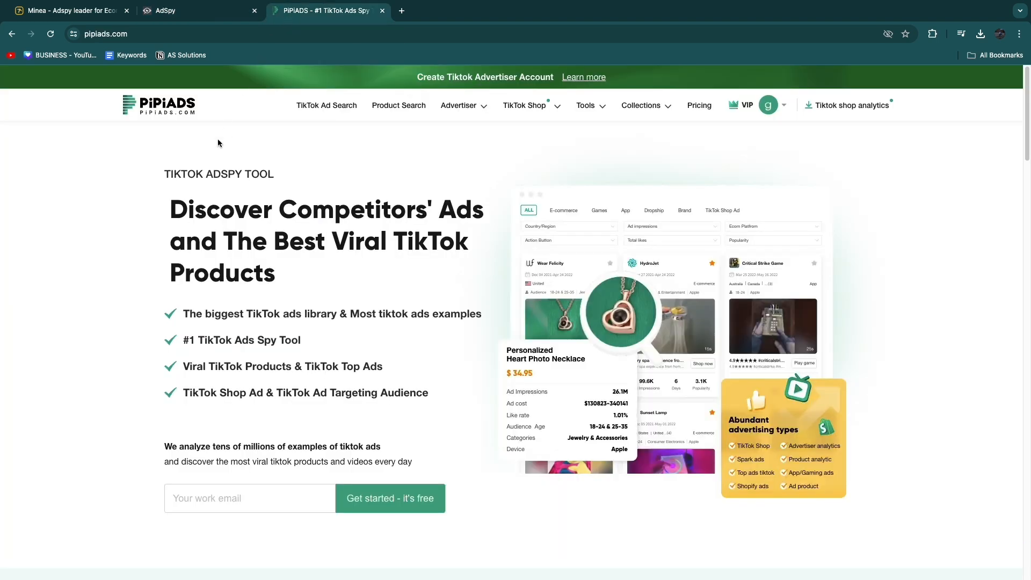
click(69, 11)
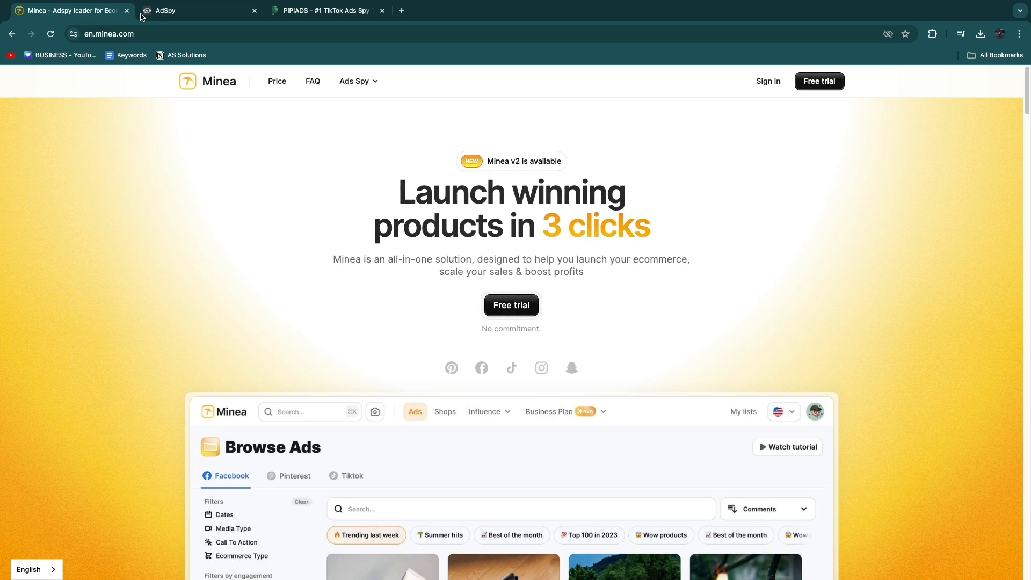
scroll(down, 3)
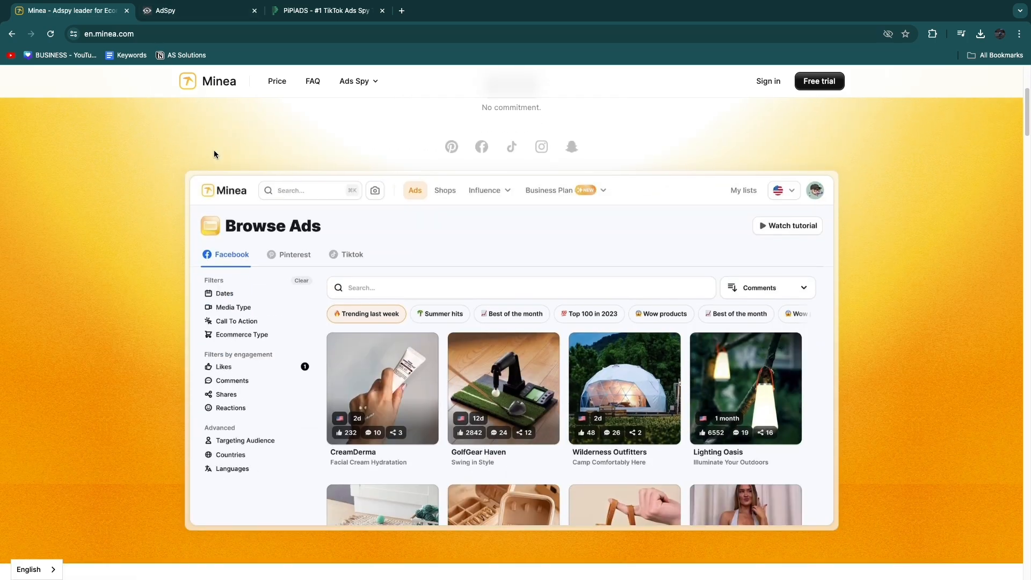
scroll(up, 3)
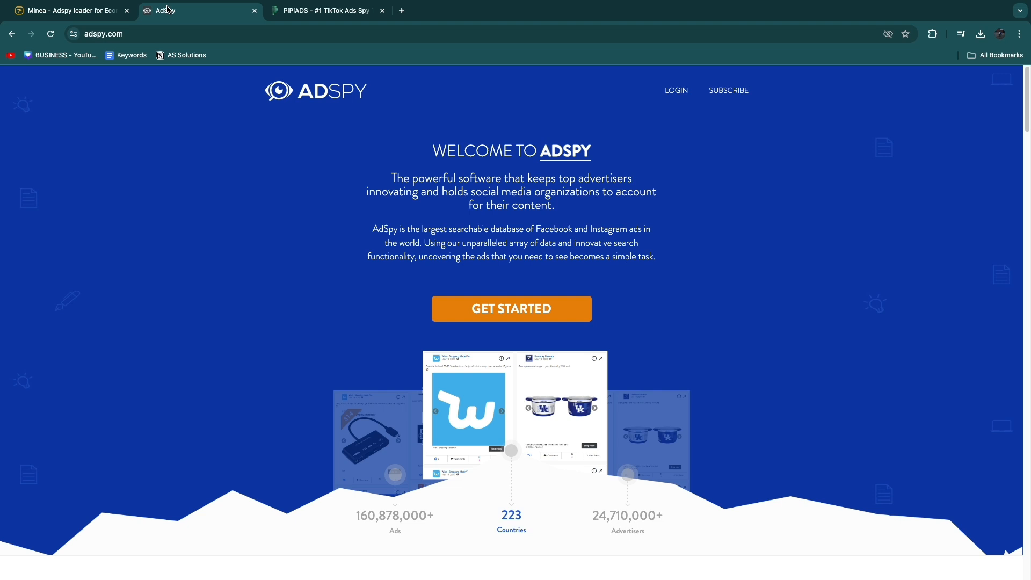
click(322, 11)
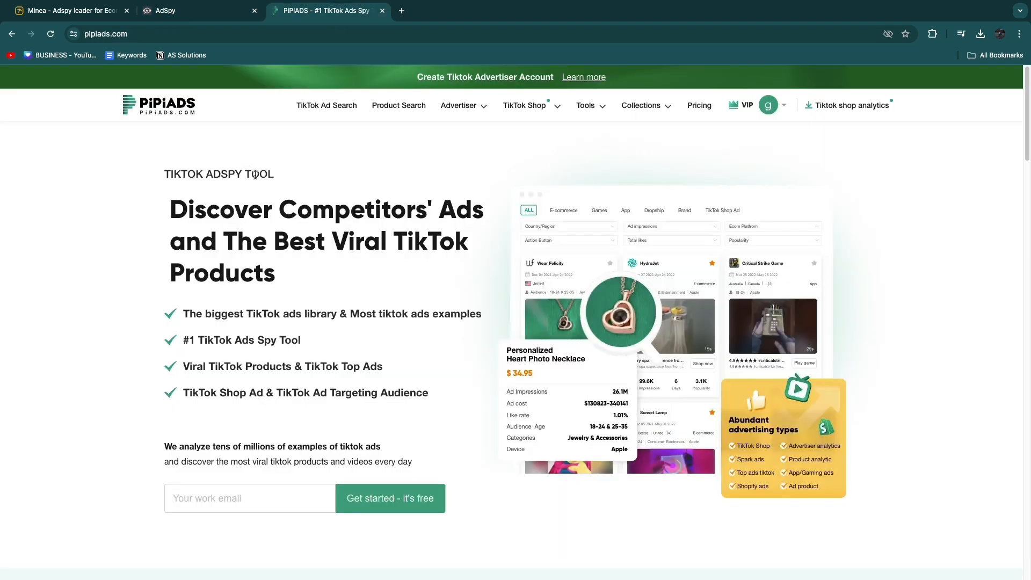
mouse_move(102, 180)
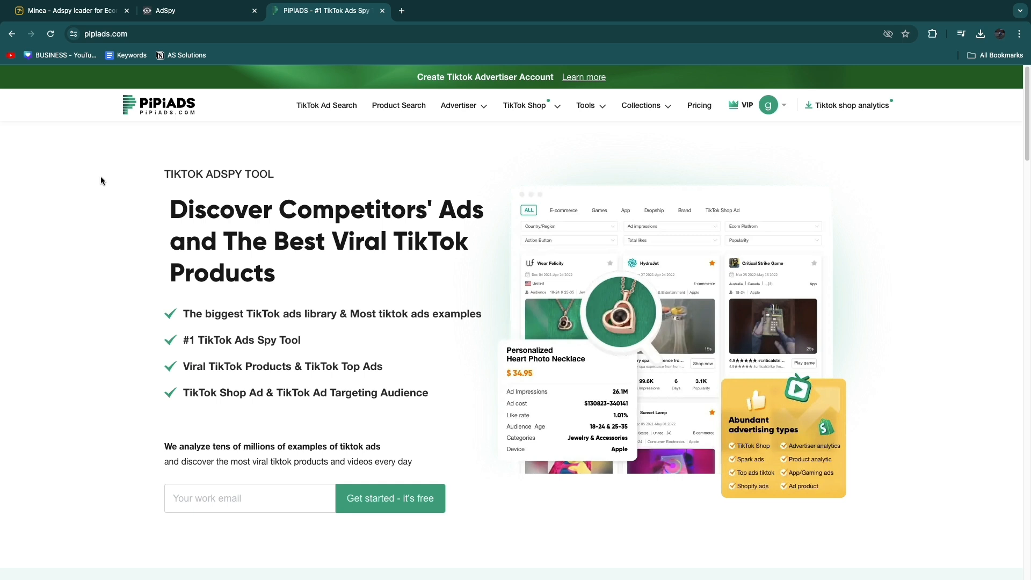
mouse_move(172, 116)
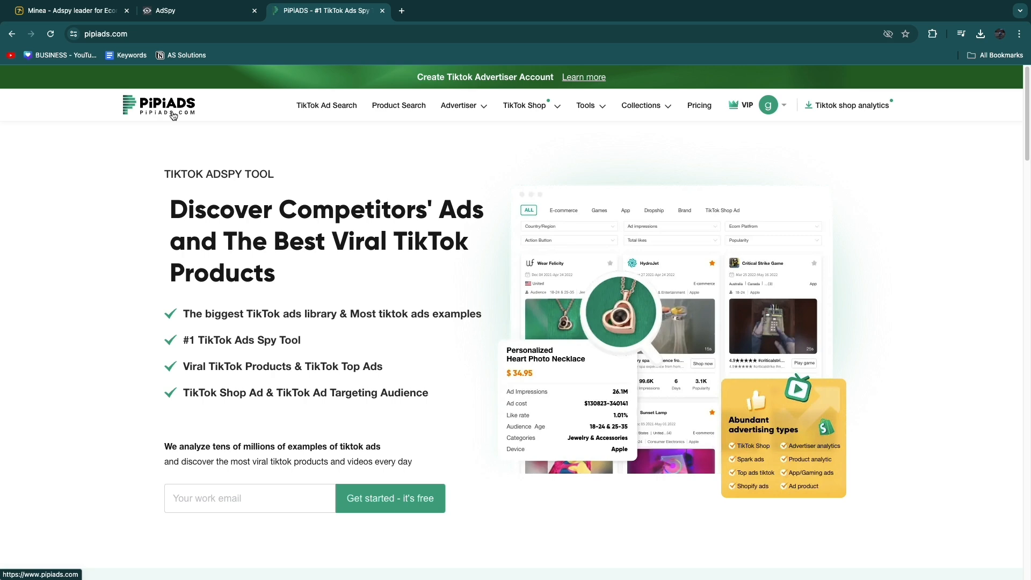
mouse_move(699, 105)
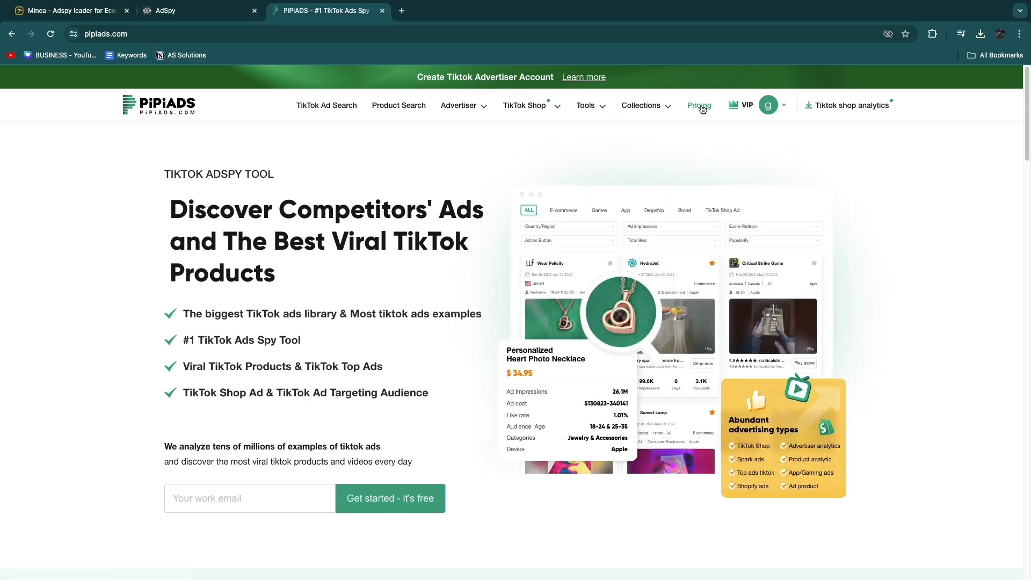
Open PiPiAds pricing and show monthly rates: Starter $77, VIP $155, PRO $263
click(699, 105)
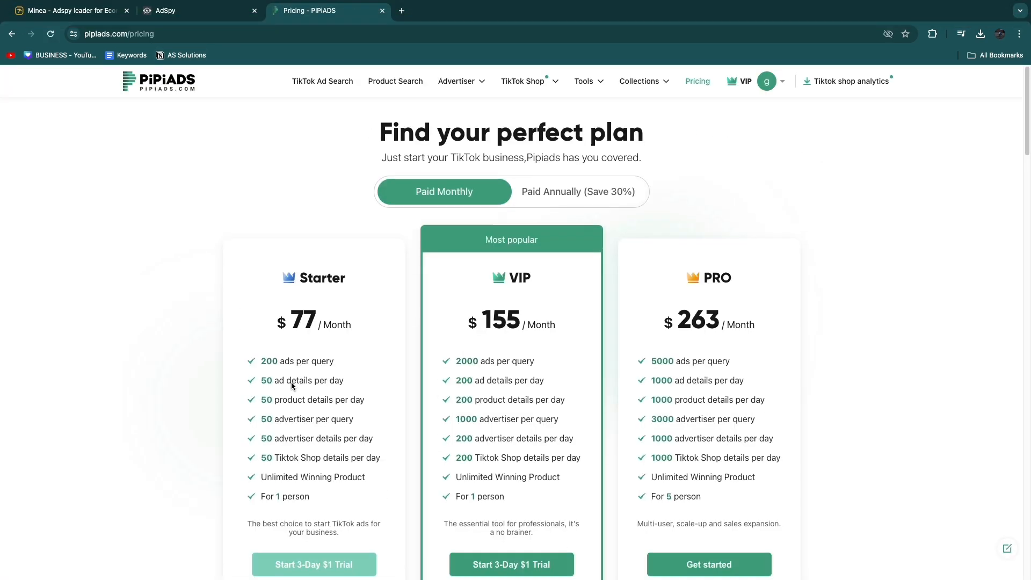
scroll(down, 3)
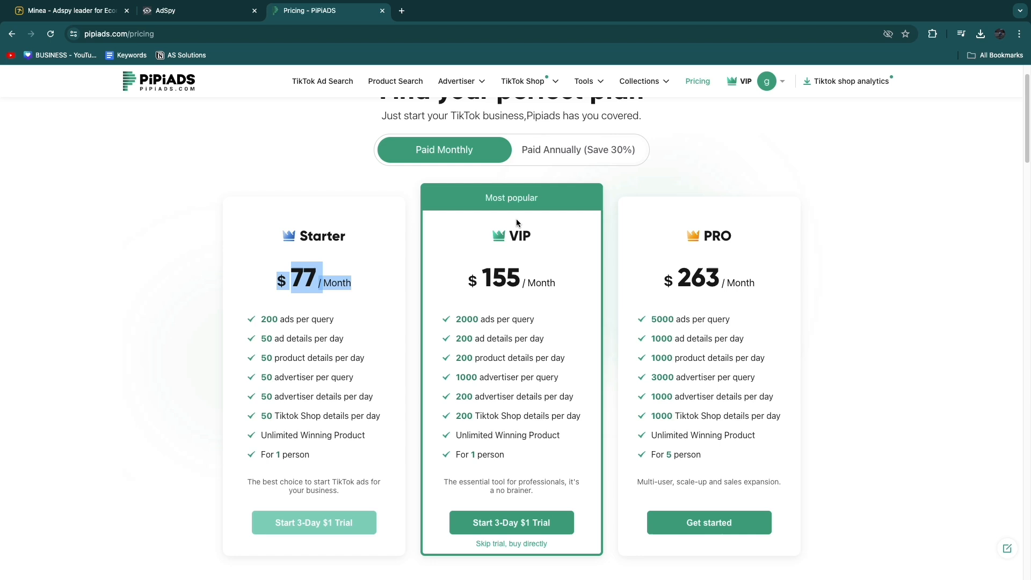
click(577, 149)
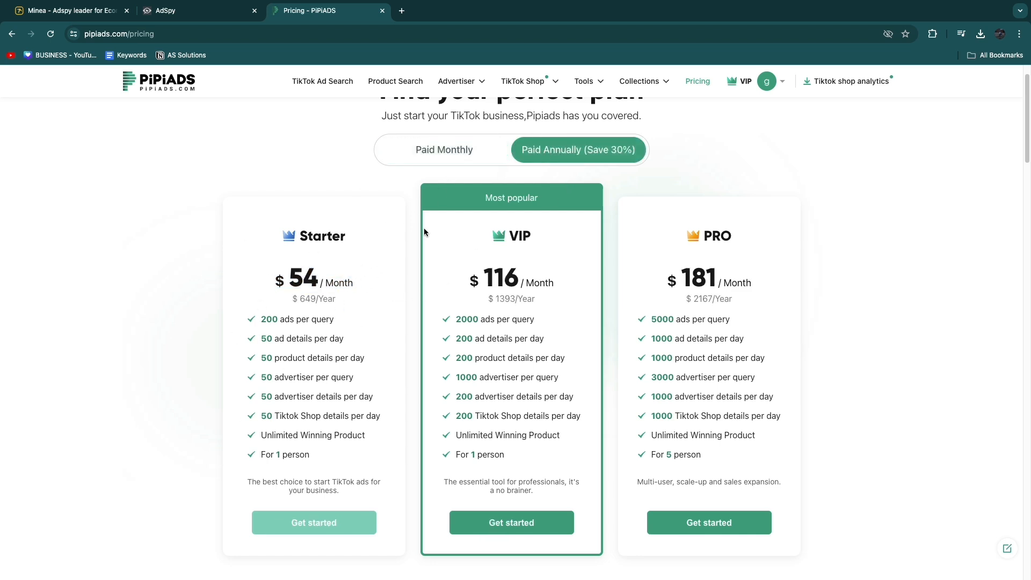
click(443, 149)
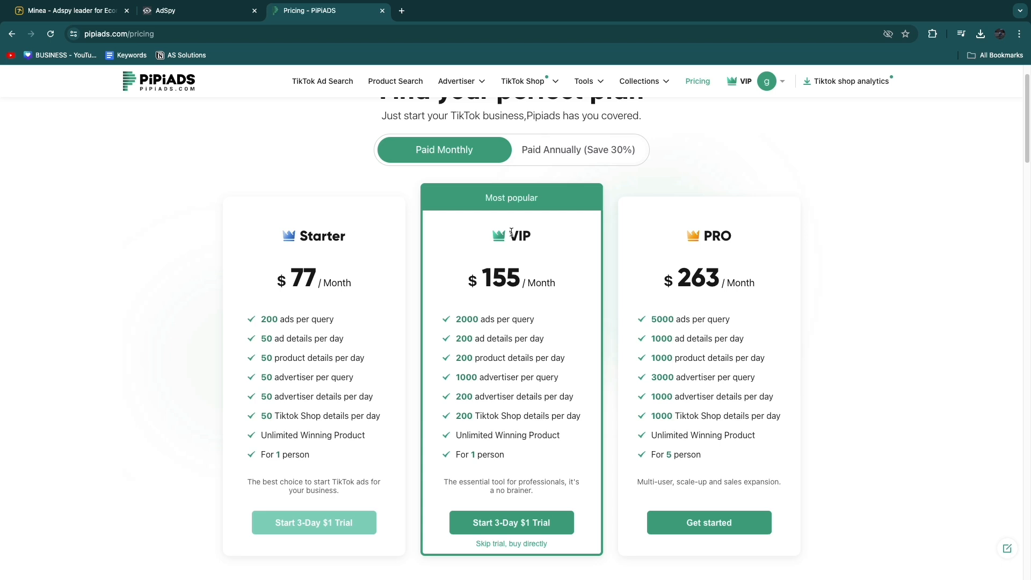
mouse_move(552, 397)
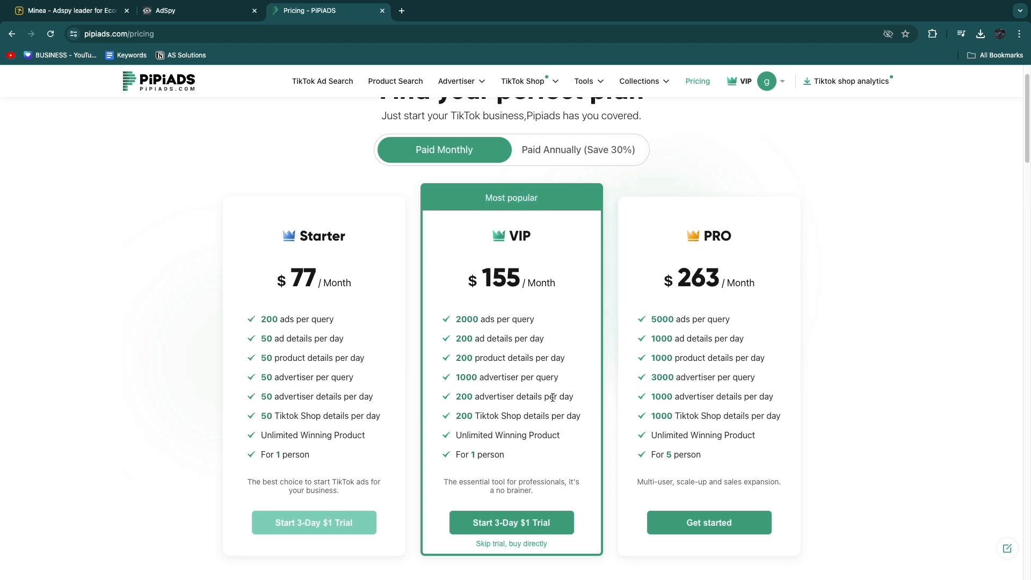
scroll(down, 3)
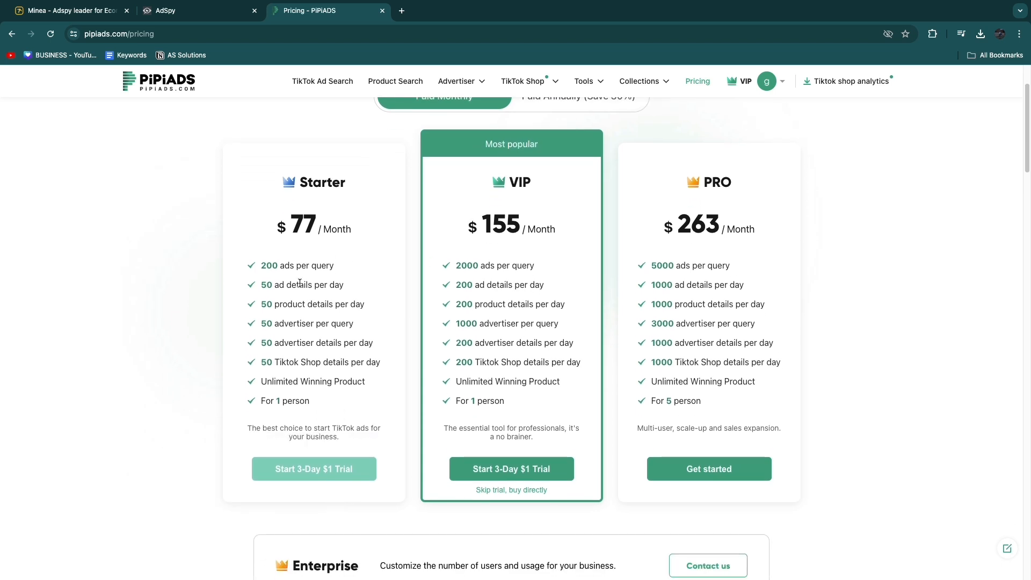
scroll(up, 3)
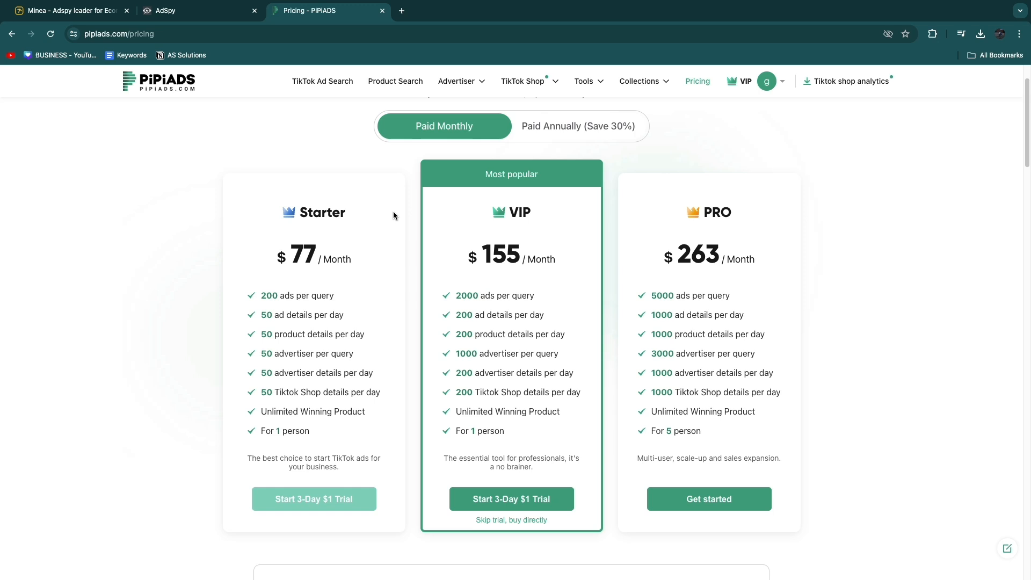
Start a VIP order, apply coupon HOWTOSTUFF for 20% off, and choose yearly duration
click(708, 499)
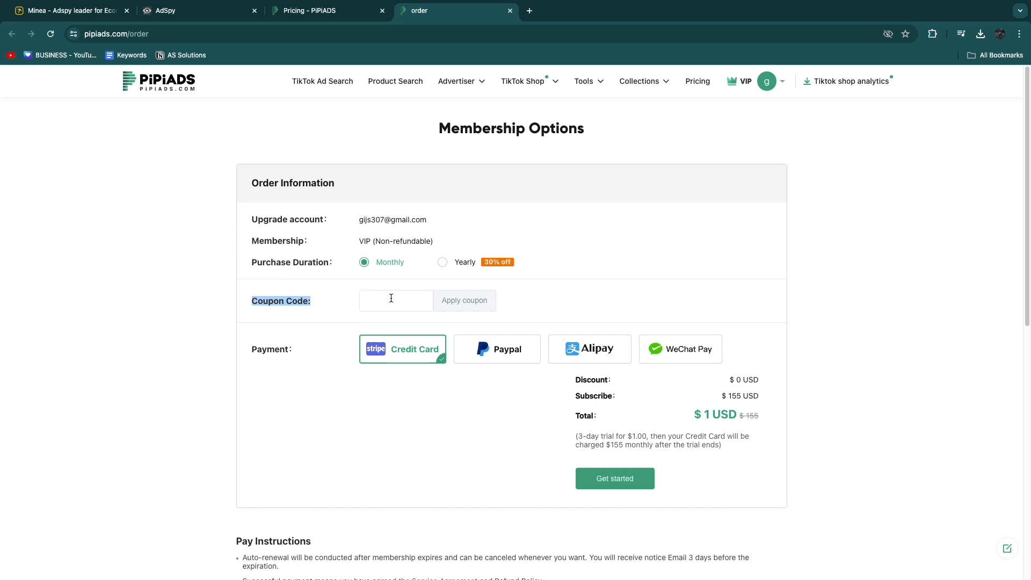
text(HOW)
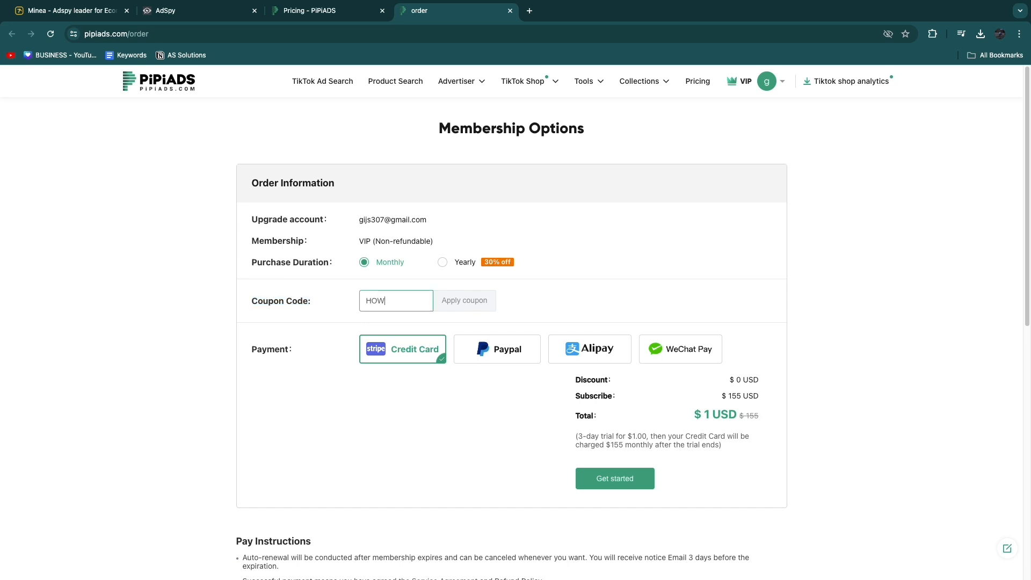
text(TOSTUFF)
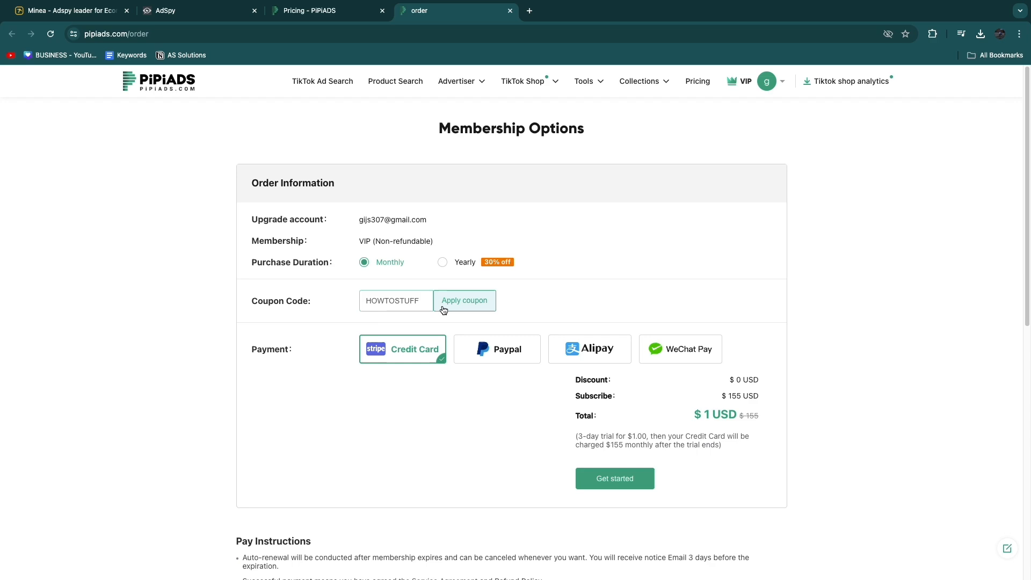
click(464, 301)
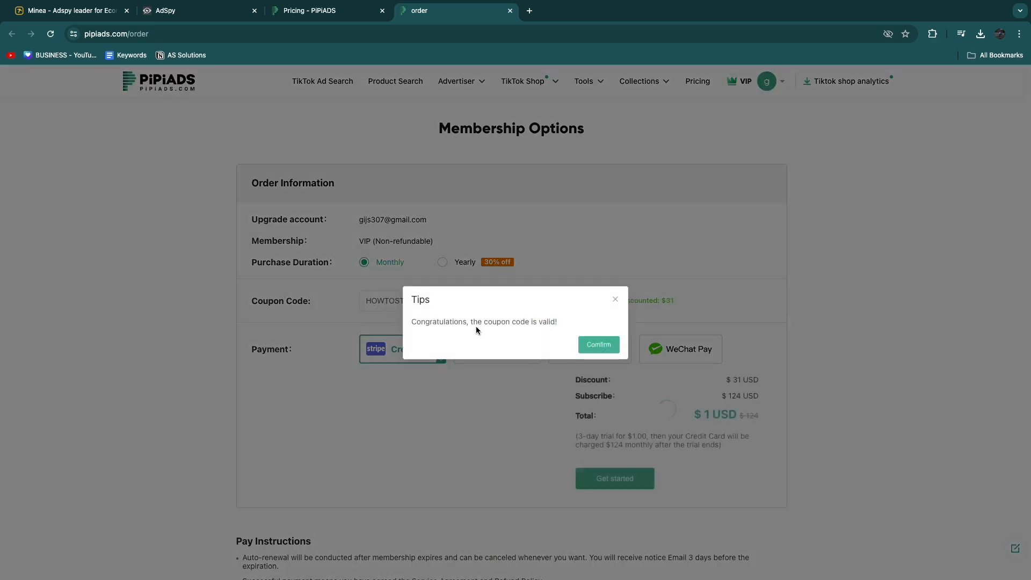
click(597, 344)
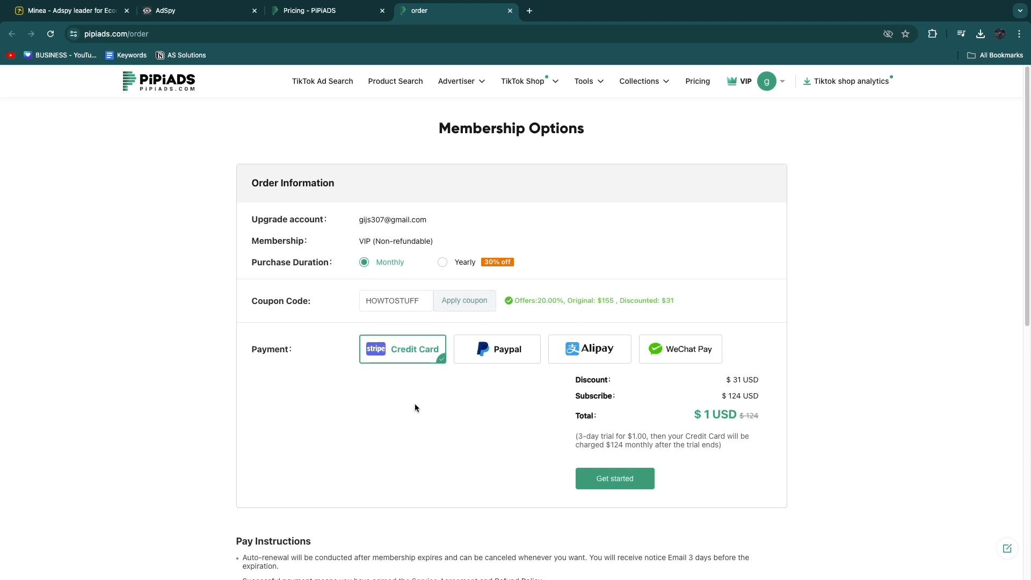
click(442, 261)
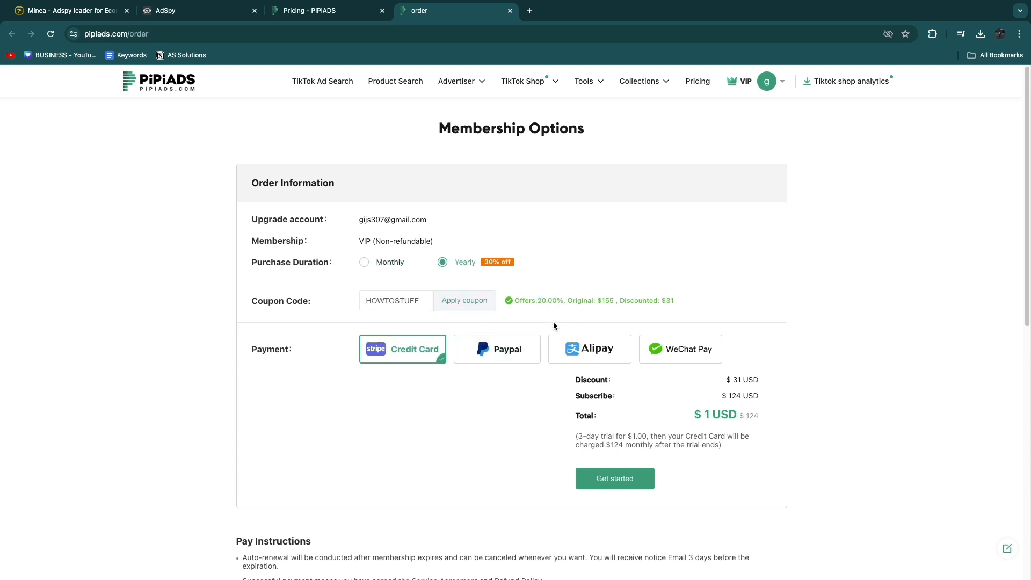
click(463, 301)
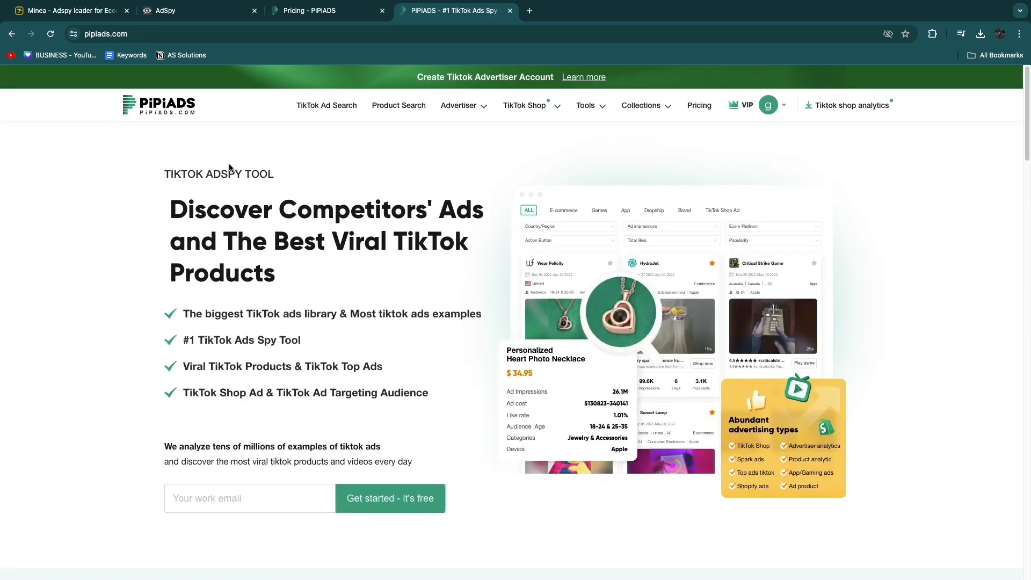
mouse_move(214, 62)
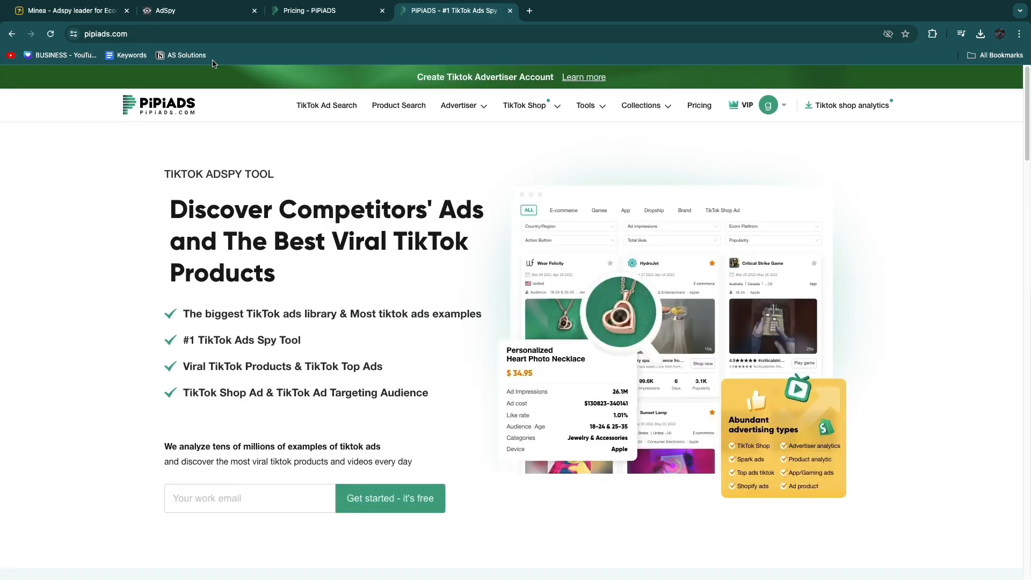
mouse_move(191, 159)
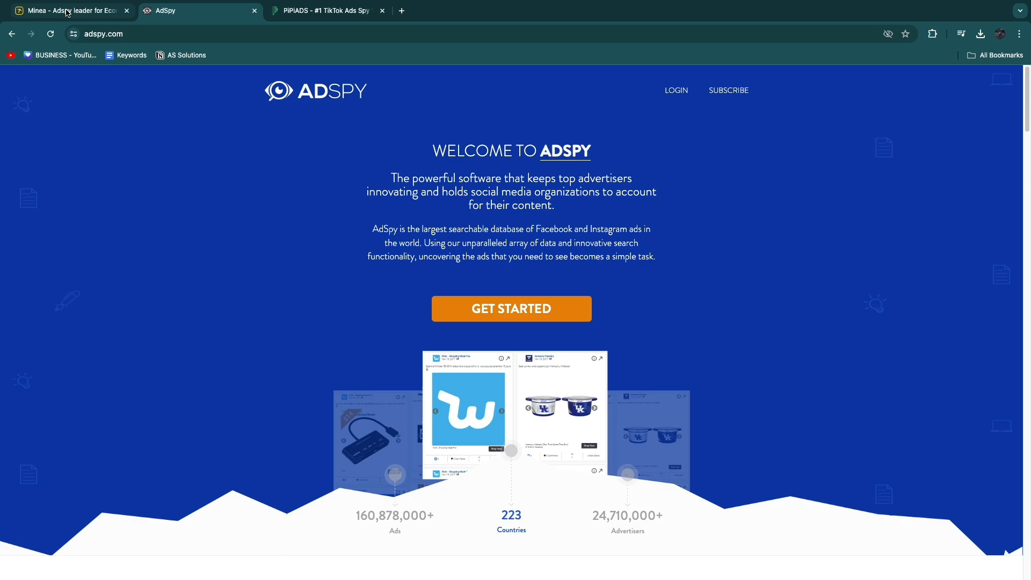
Scroll down the AdSpy homepage
scroll(down, 3)
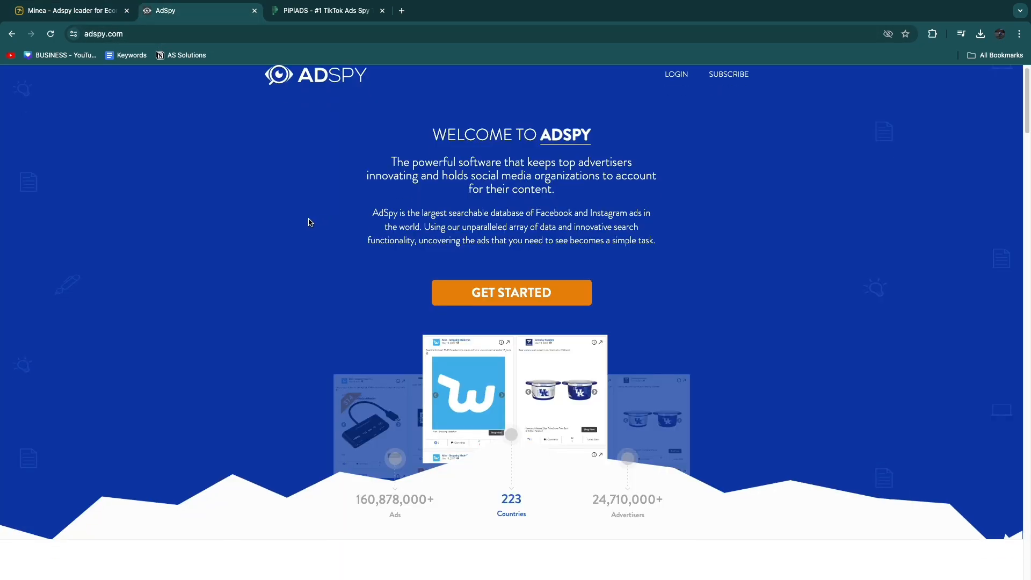
Close the duplicate tab, highlight AdSpy's $149 USD monthly price, then return to Minea pricing
scroll(down, 3)
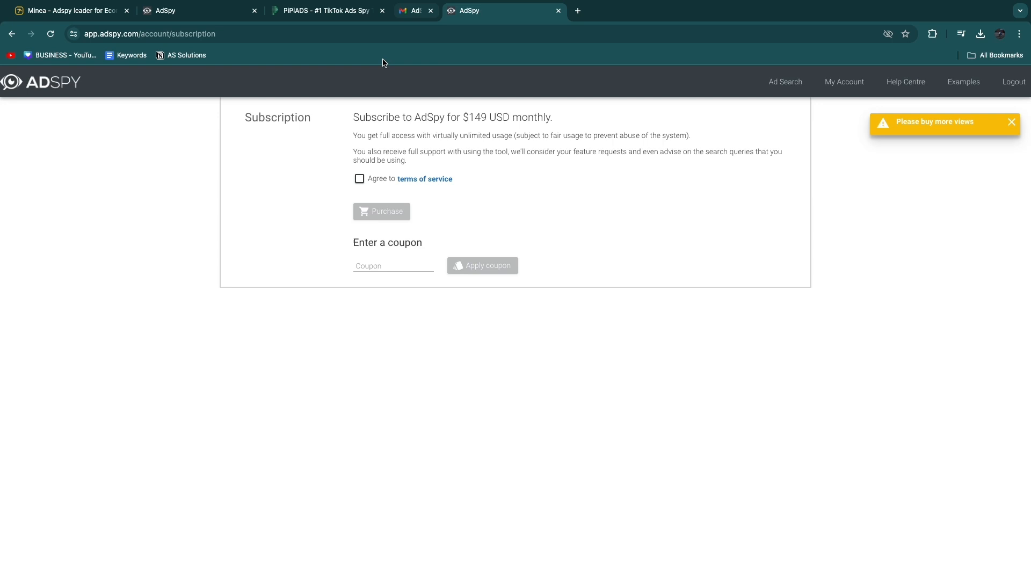
click(431, 11)
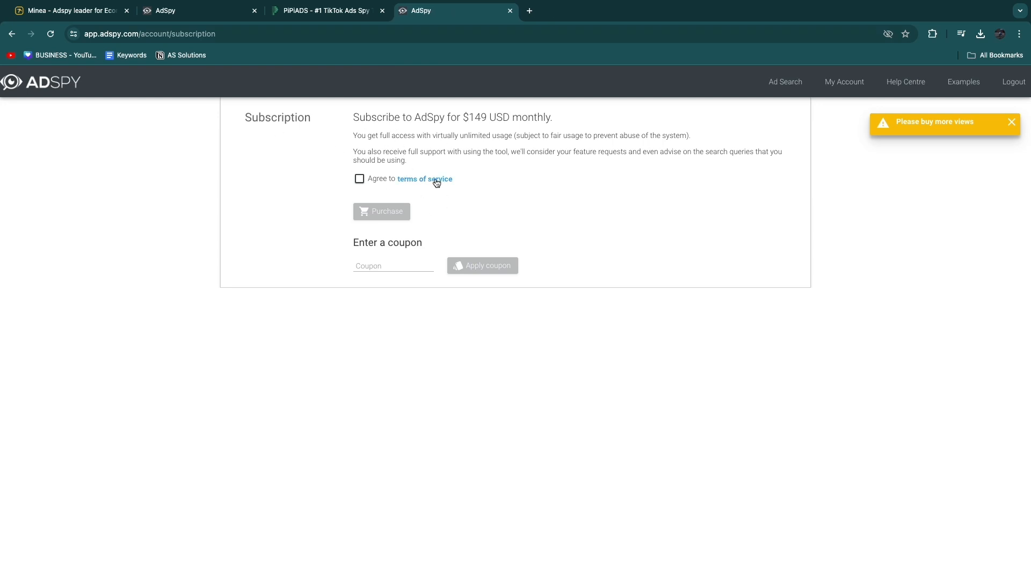
mouse_move(464, 119)
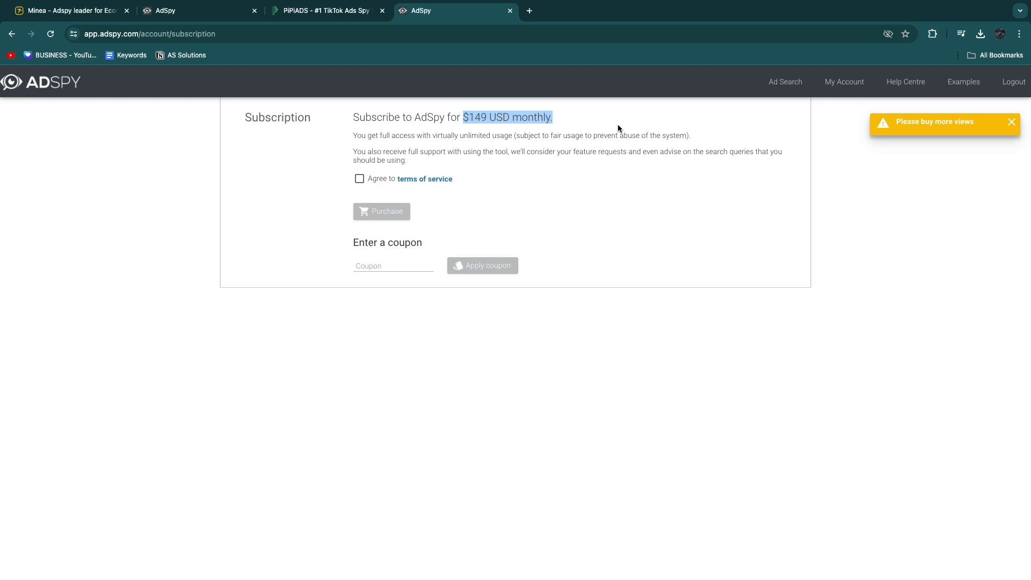
click(351, 138)
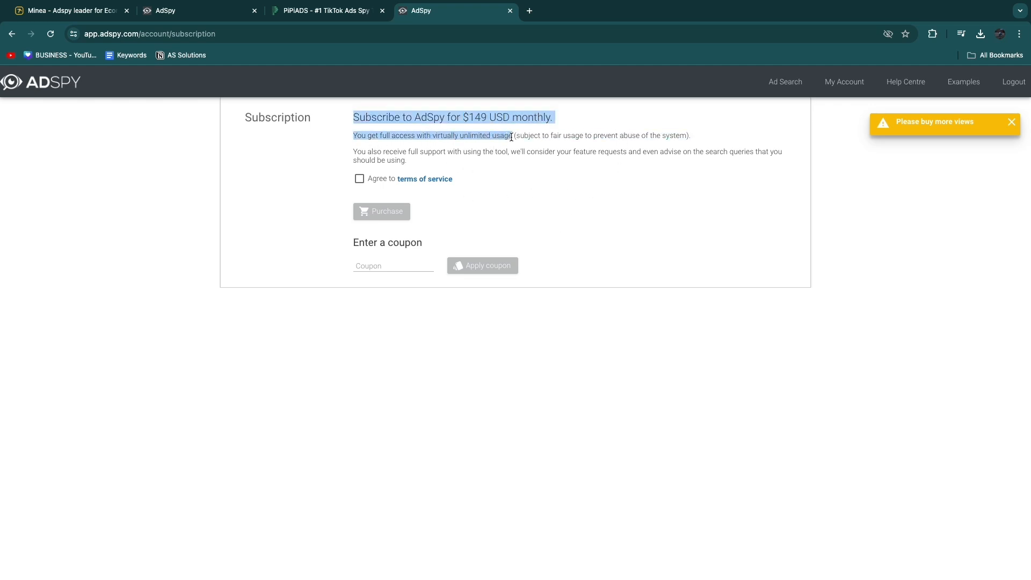
click(1011, 122)
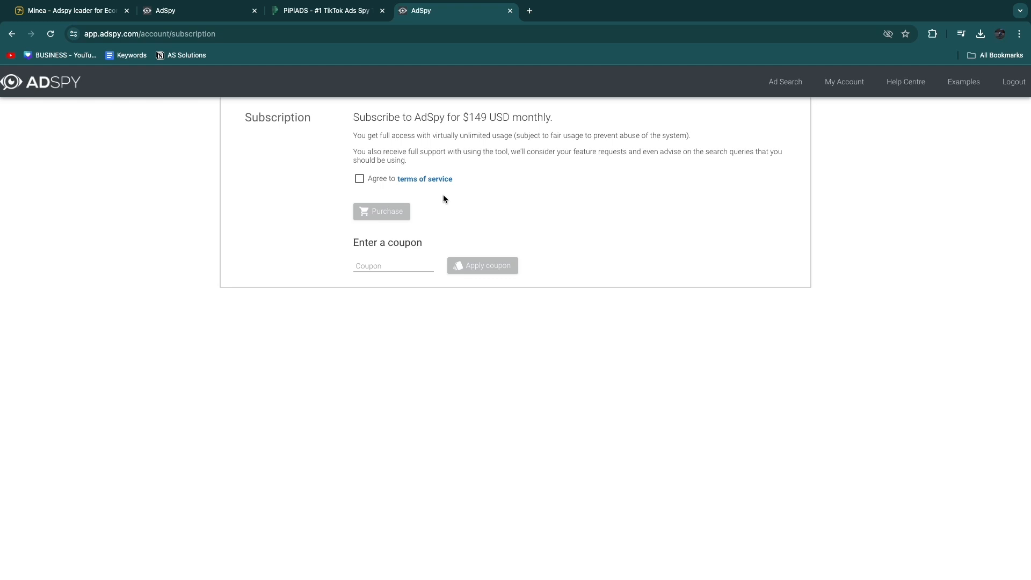
double_click(485, 117)
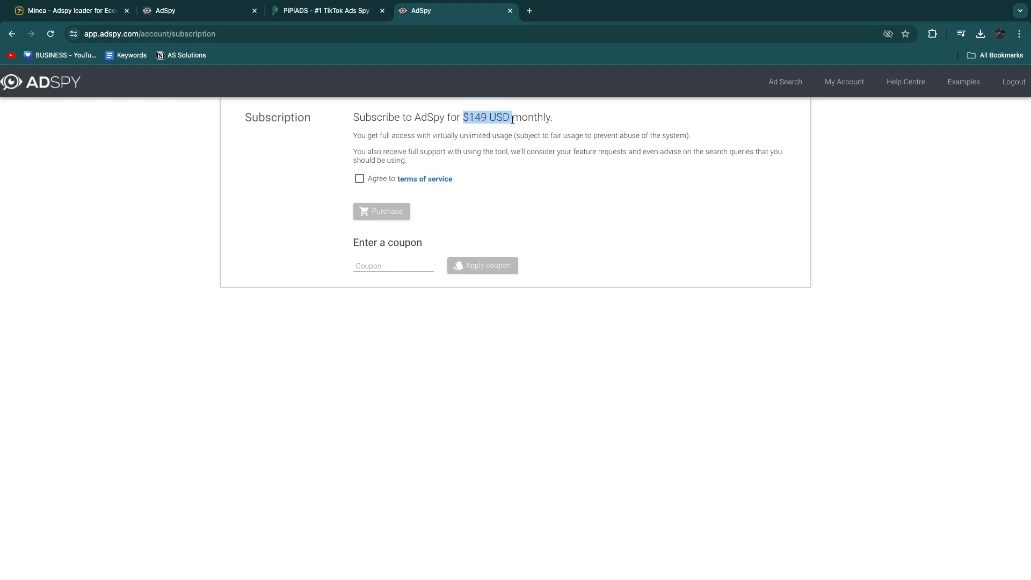
click(69, 11)
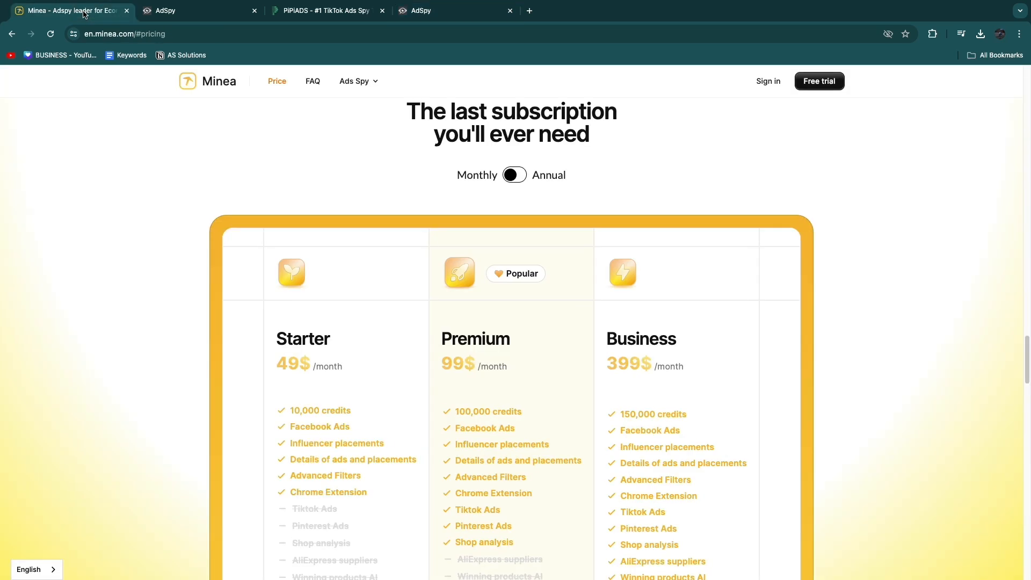
Scroll through Minea's Starter, Premium and Business features, highlighting Premium's Pinterest Ads
scroll(down, 3)
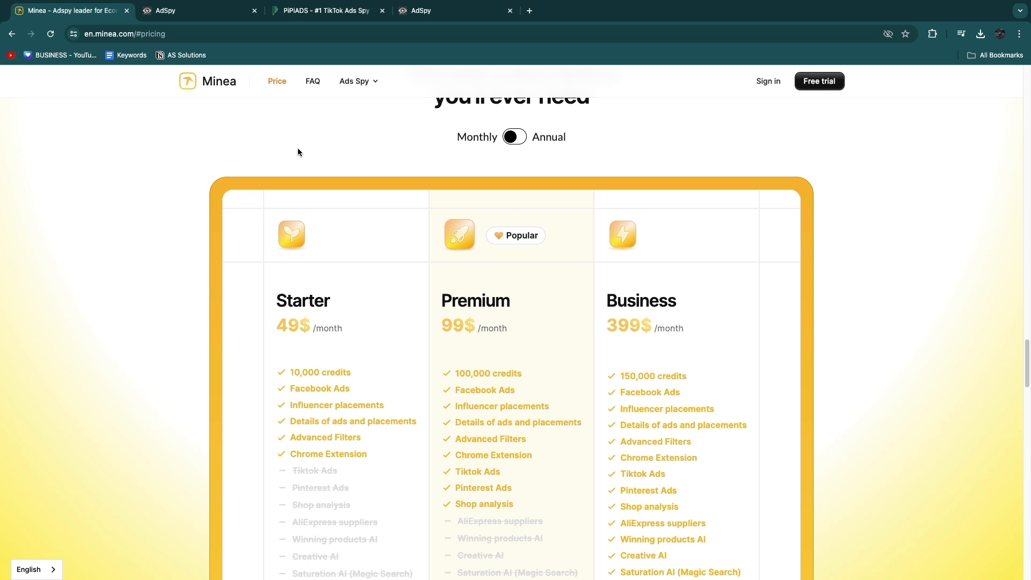
scroll(down, 3)
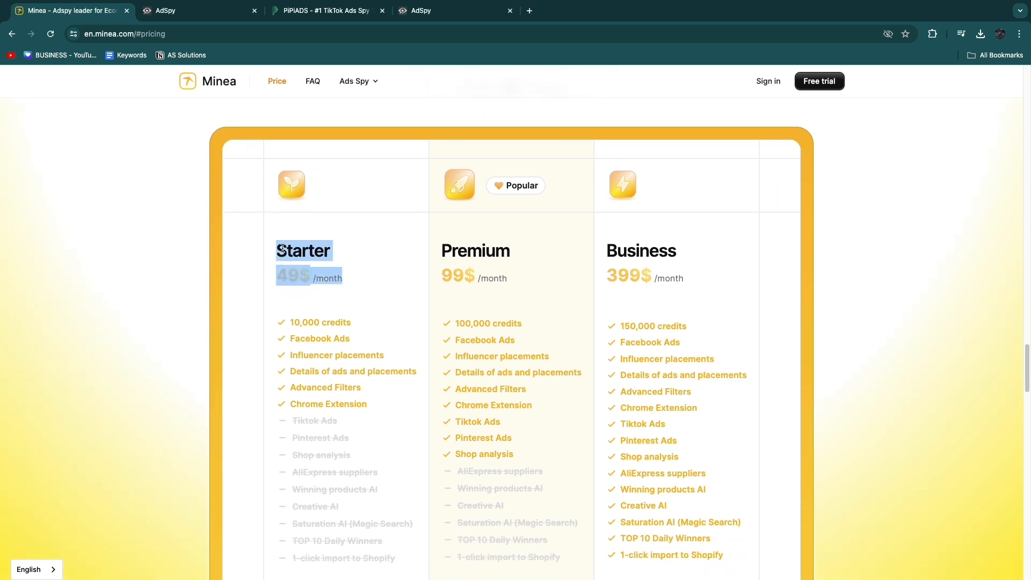
scroll(down, 3)
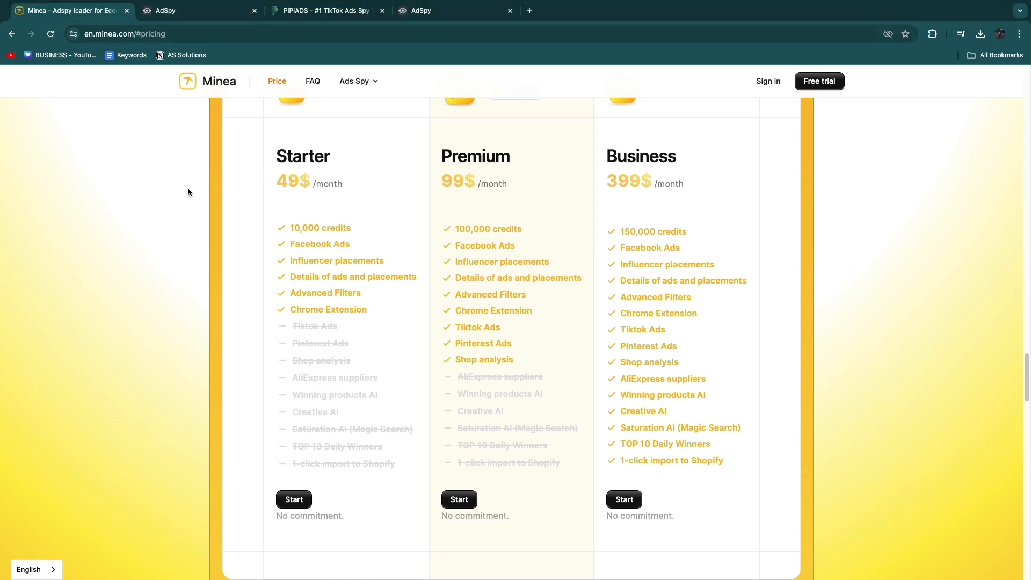
double_click(456, 182)
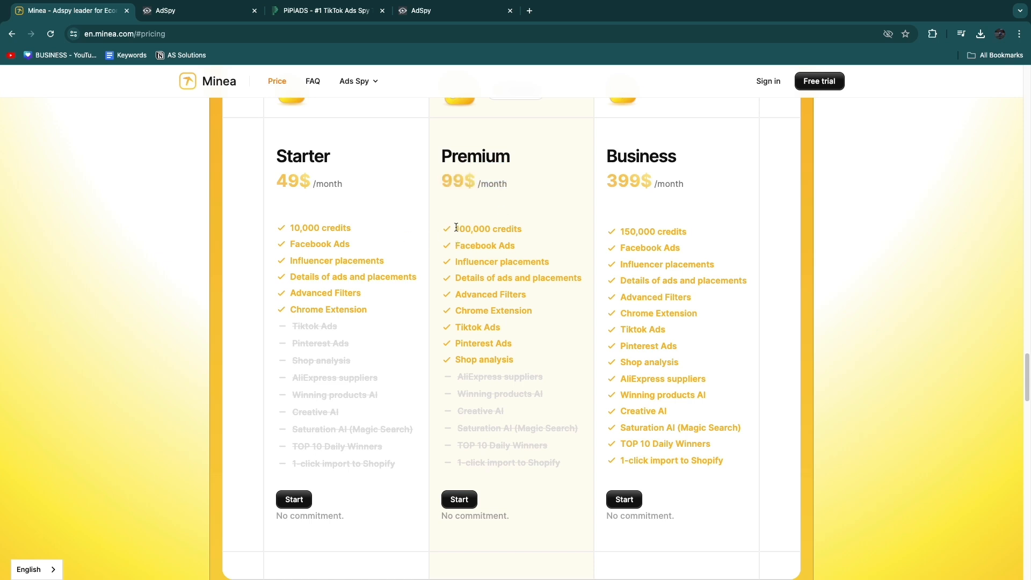
mouse_move(541, 217)
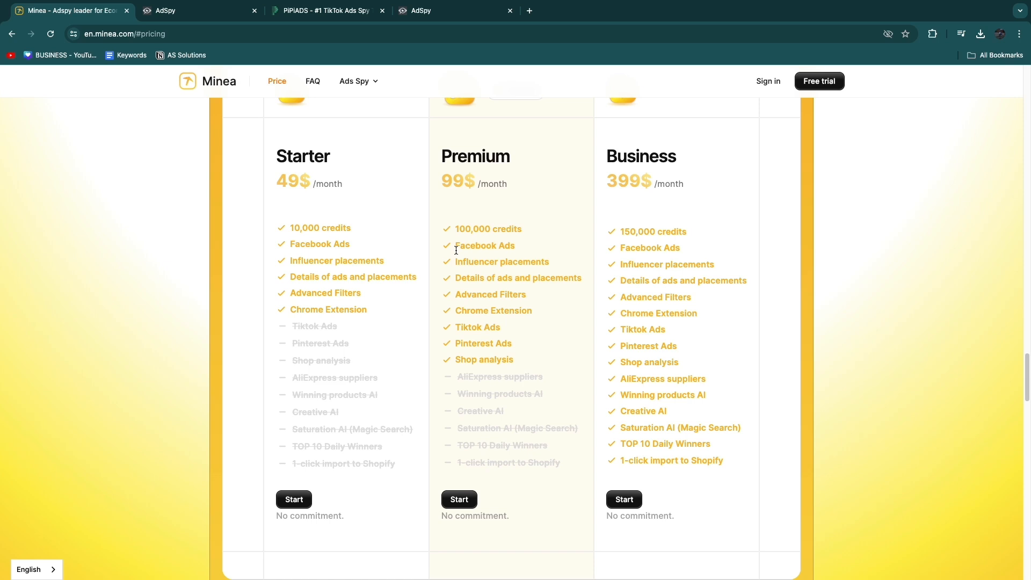
mouse_move(451, 314)
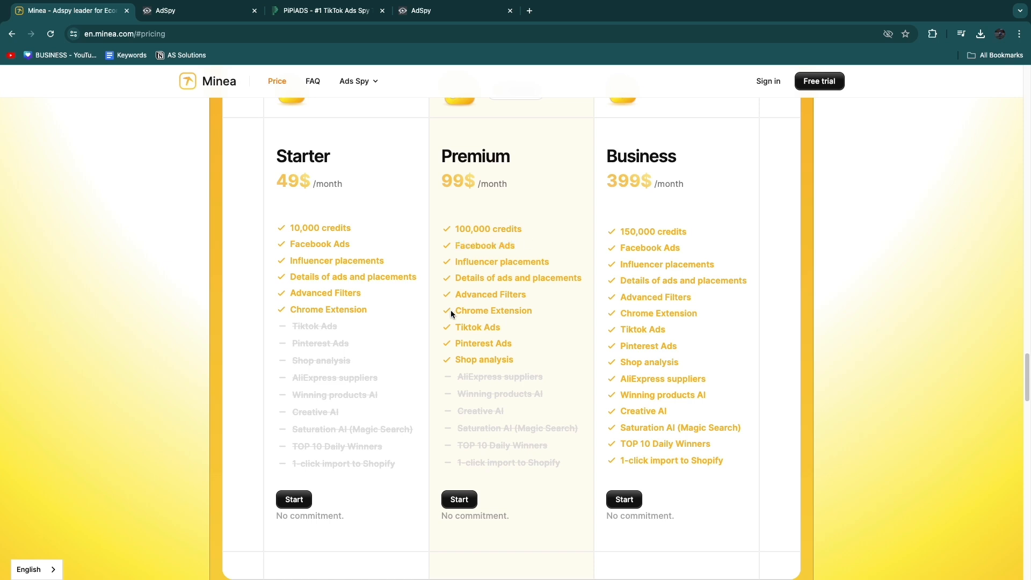
double_click(482, 342)
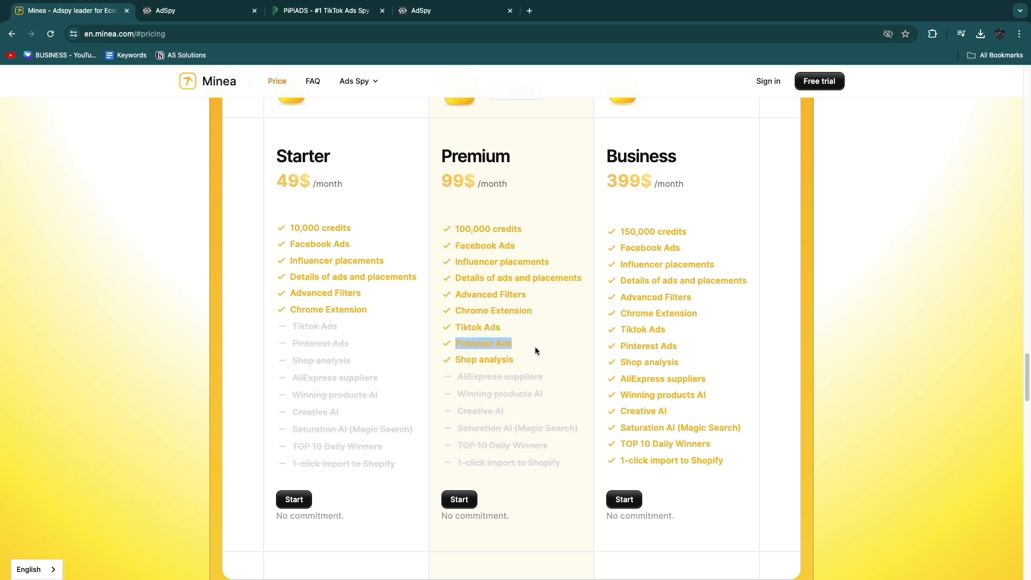
Bring up AdSpy's verify-email page
scroll(down, 3)
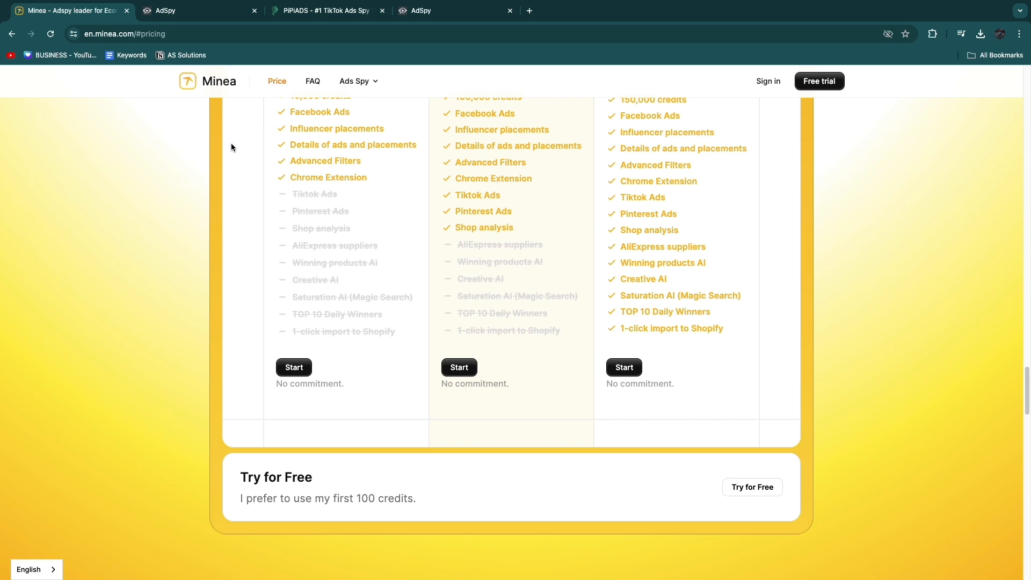
scroll(up, 3)
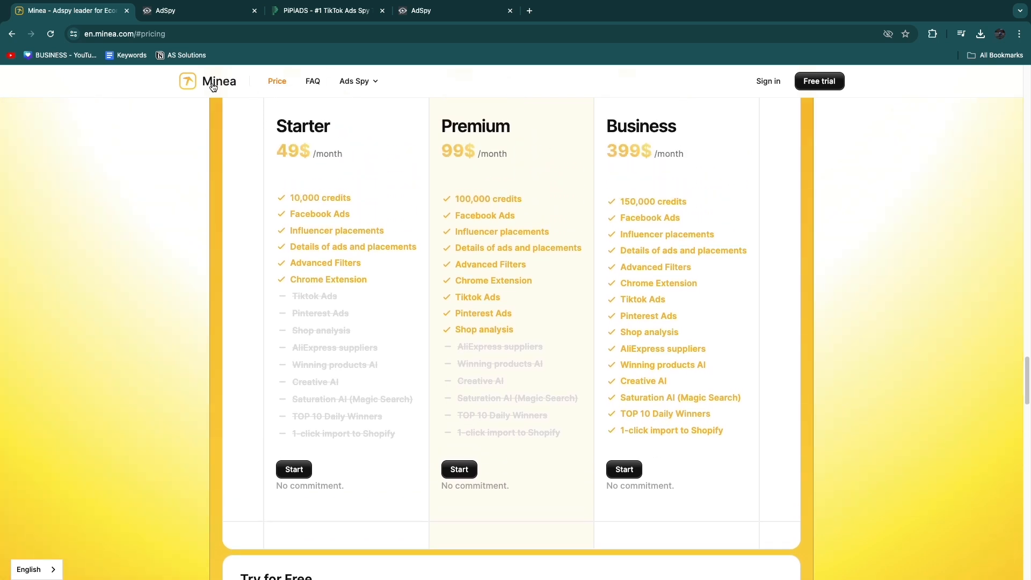
click(184, 11)
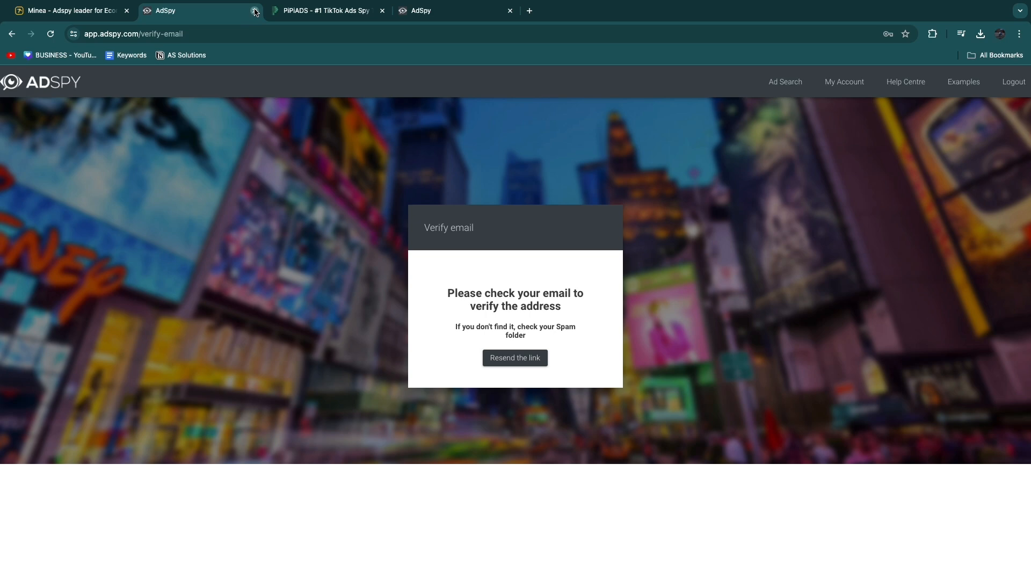
Close the AdSpy tab, highlight Minea Premium's 100,000 credits, peek at PiPiAds, and return
click(255, 11)
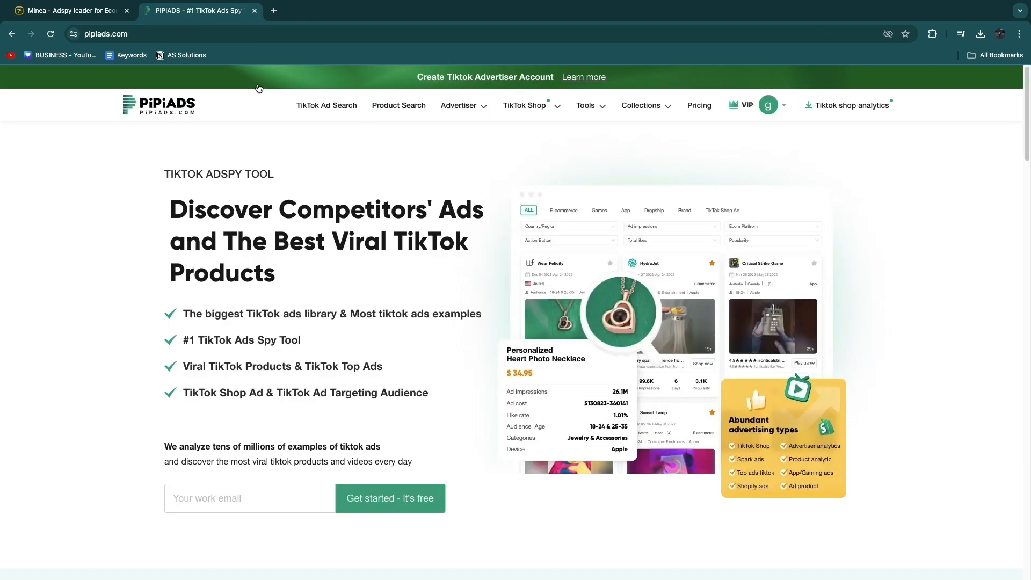
click(66, 11)
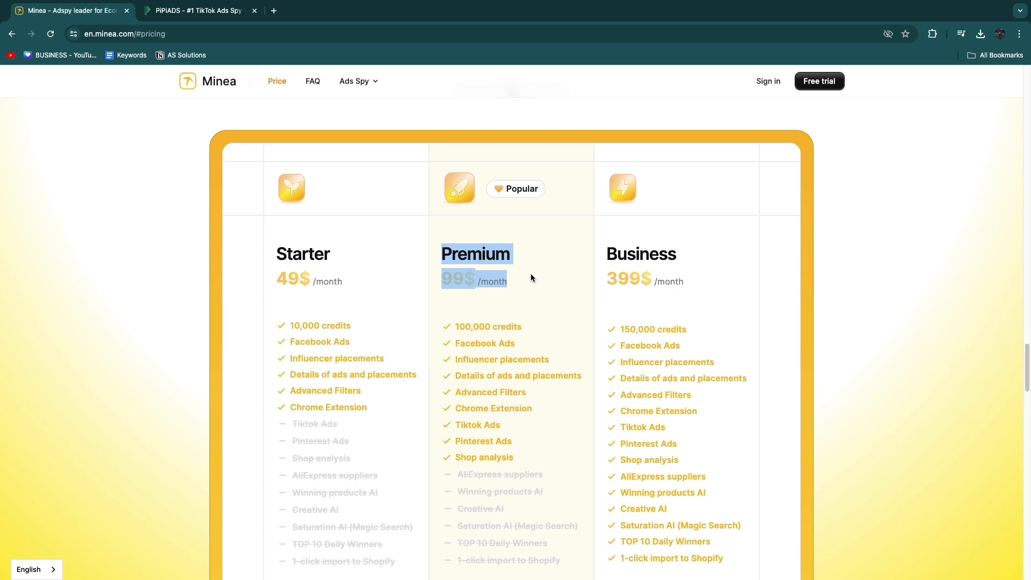
scroll(down, 3)
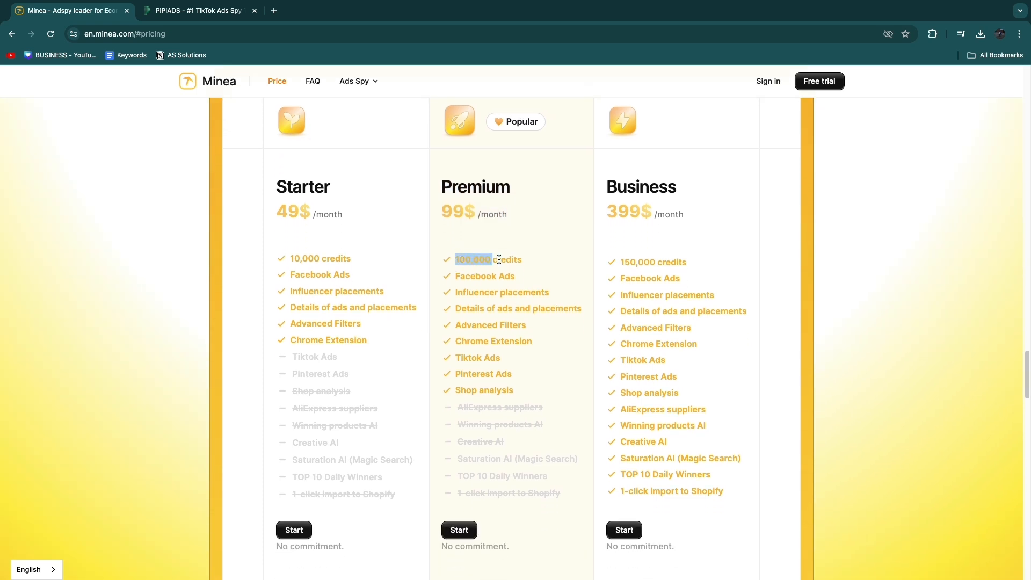
double_click(483, 374)
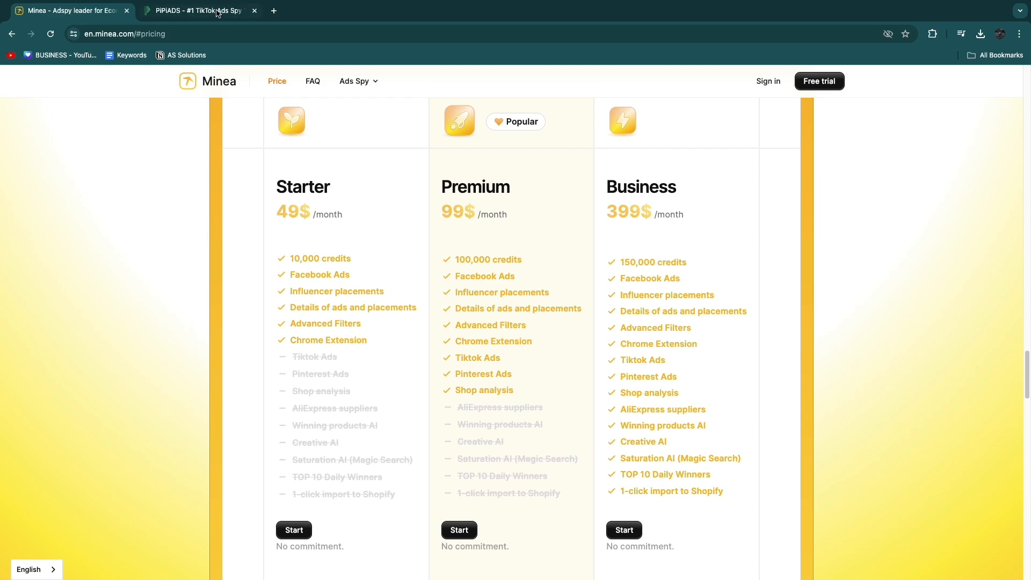
click(197, 11)
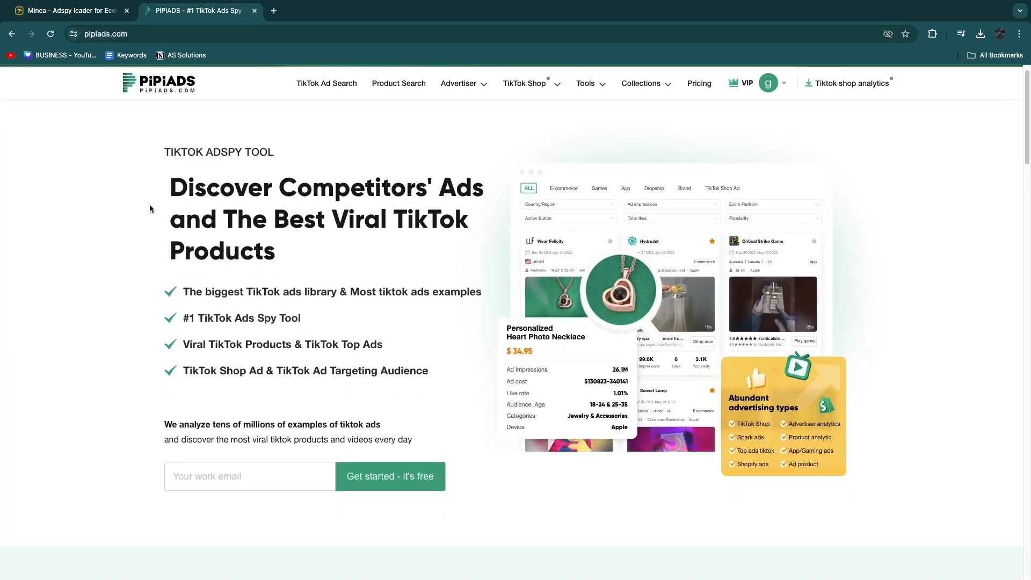
mouse_move(293, 159)
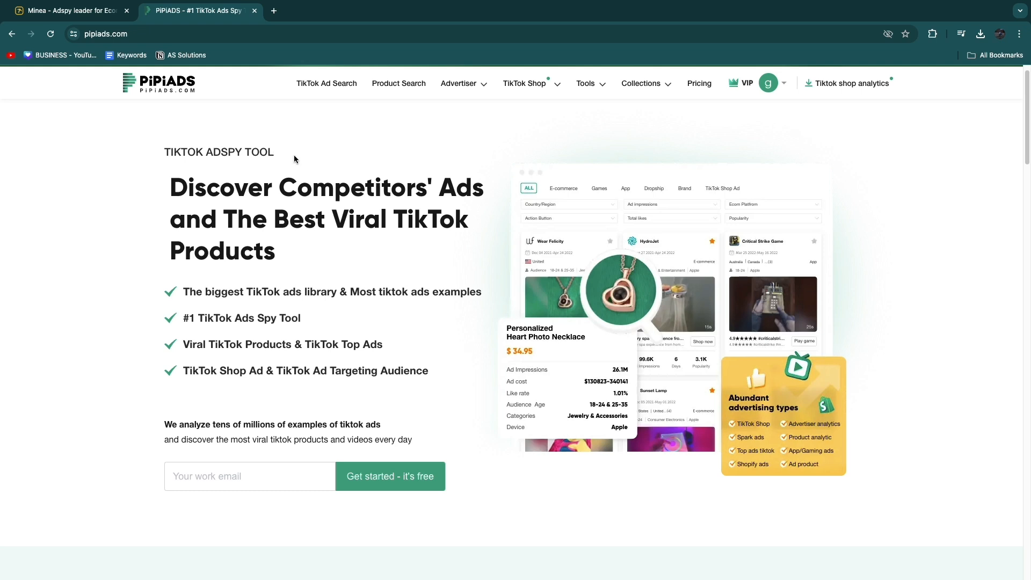
click(66, 11)
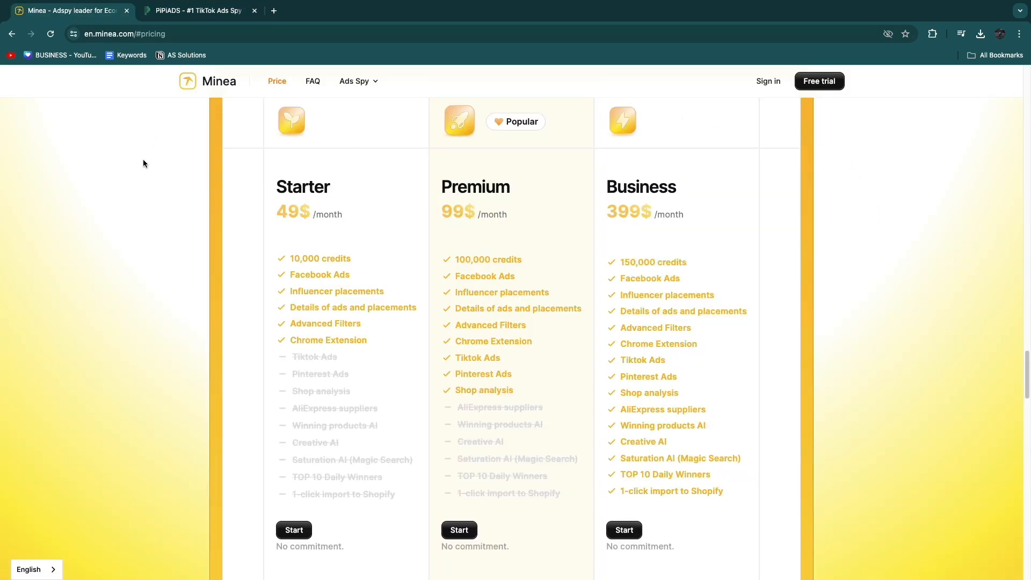
mouse_move(222, 122)
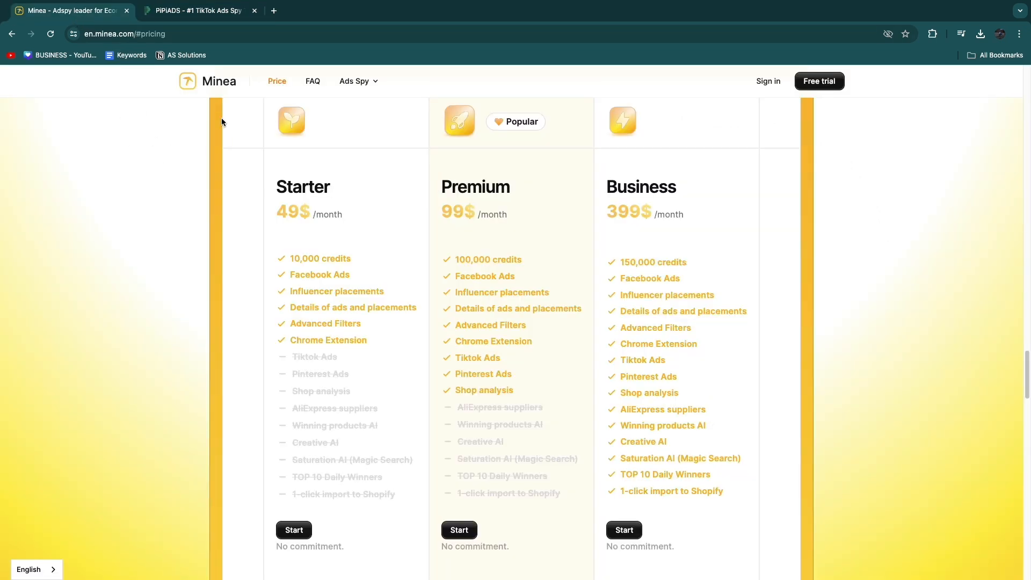
scroll(up, 3)
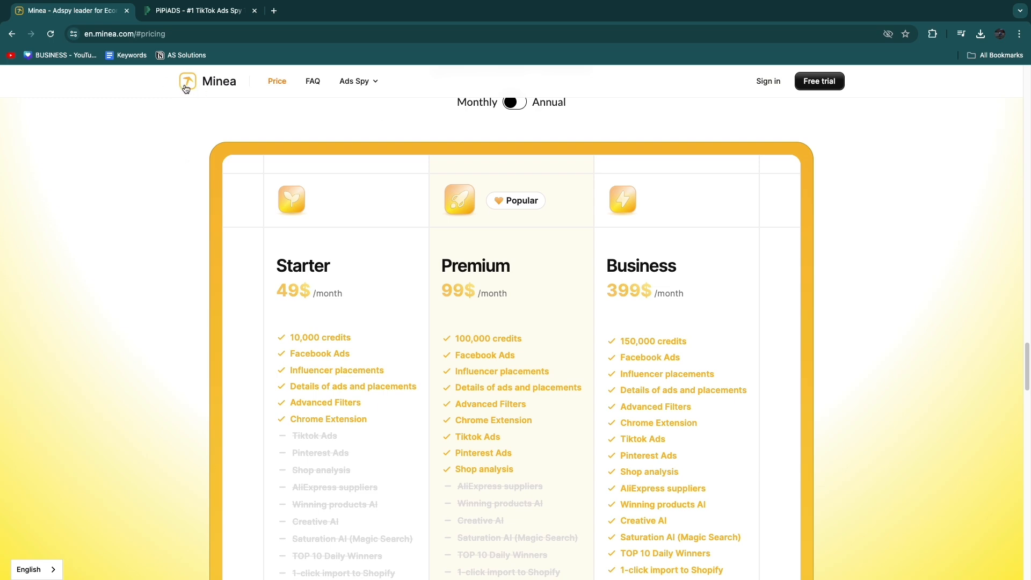
mouse_move(213, 146)
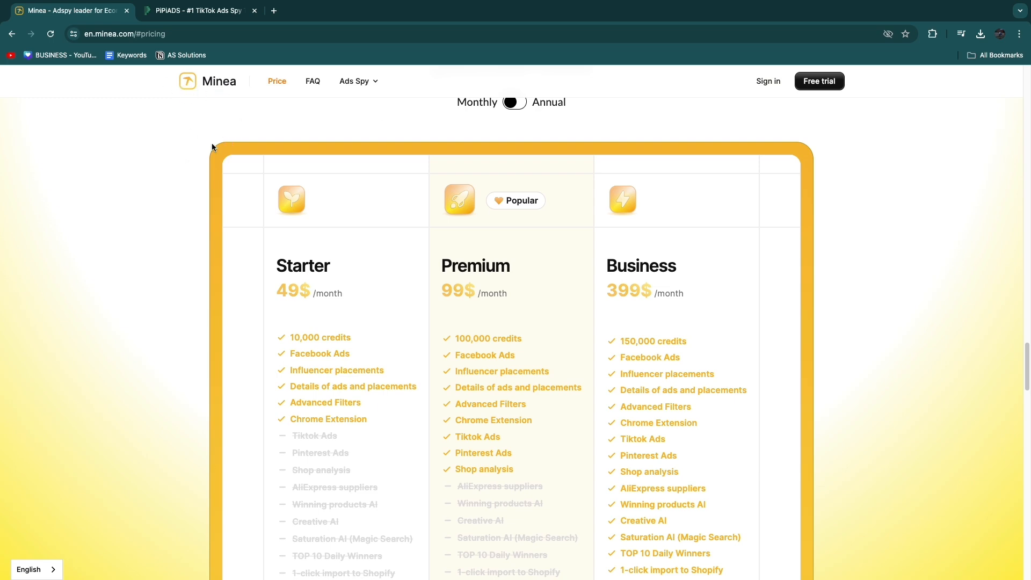
scroll(up, 3)
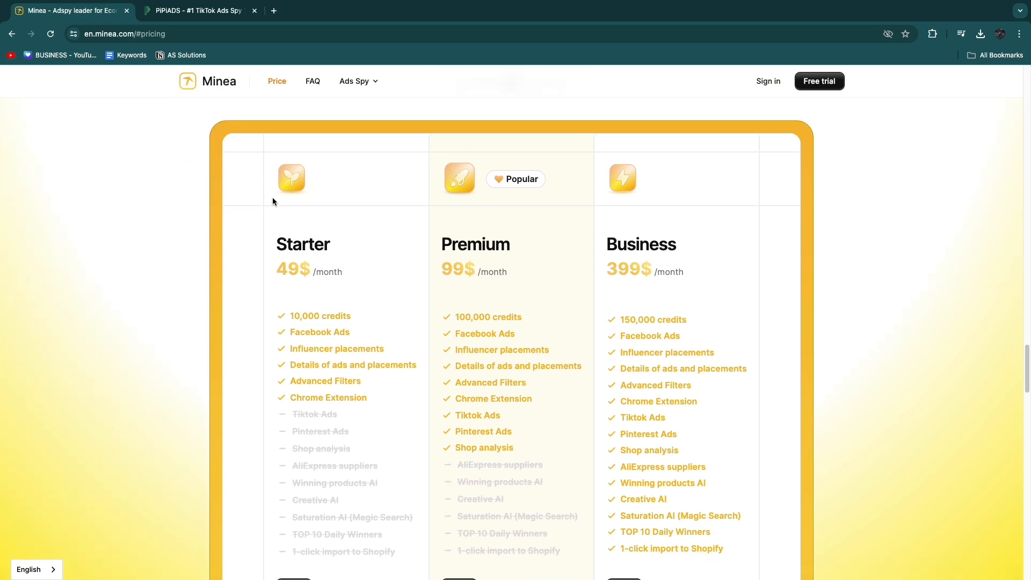
scroll(down, 3)
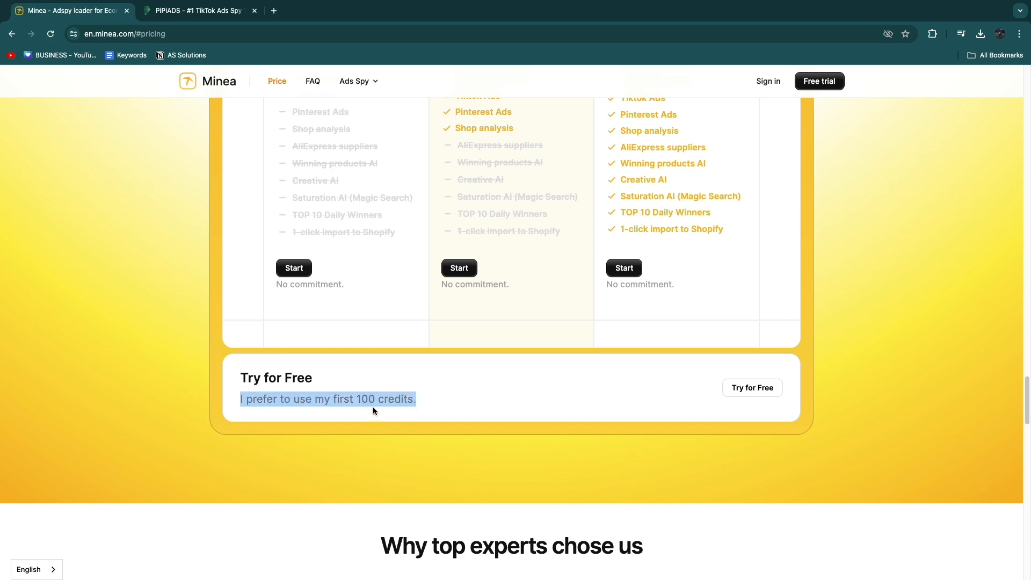
scroll(up, 3)
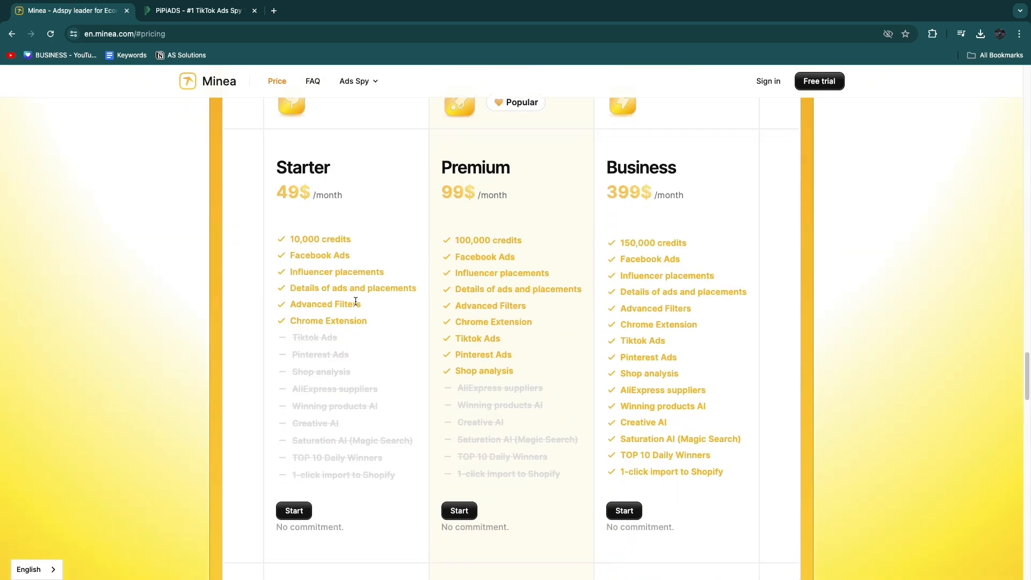
scroll(down, 3)
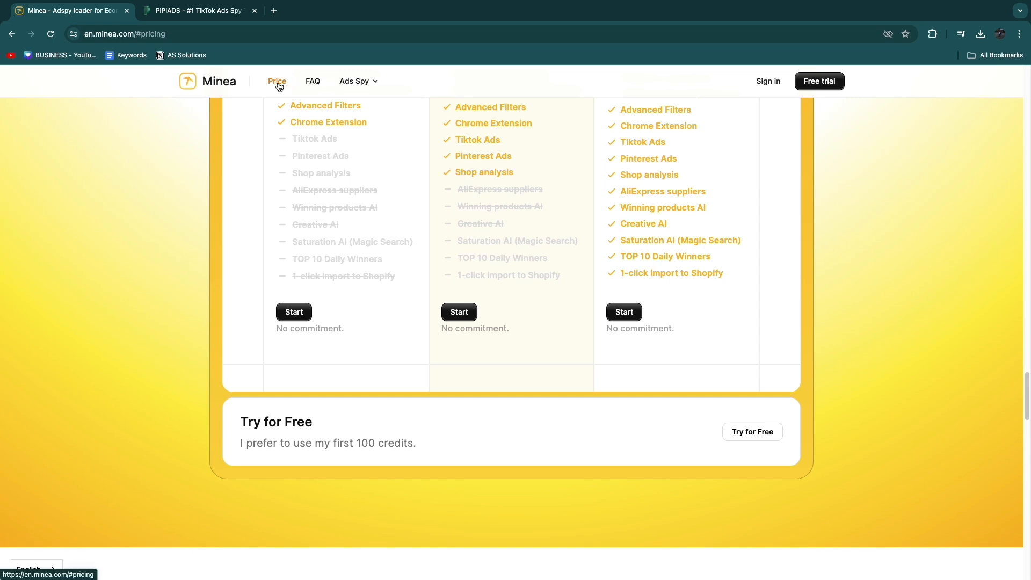
mouse_move(721, 440)
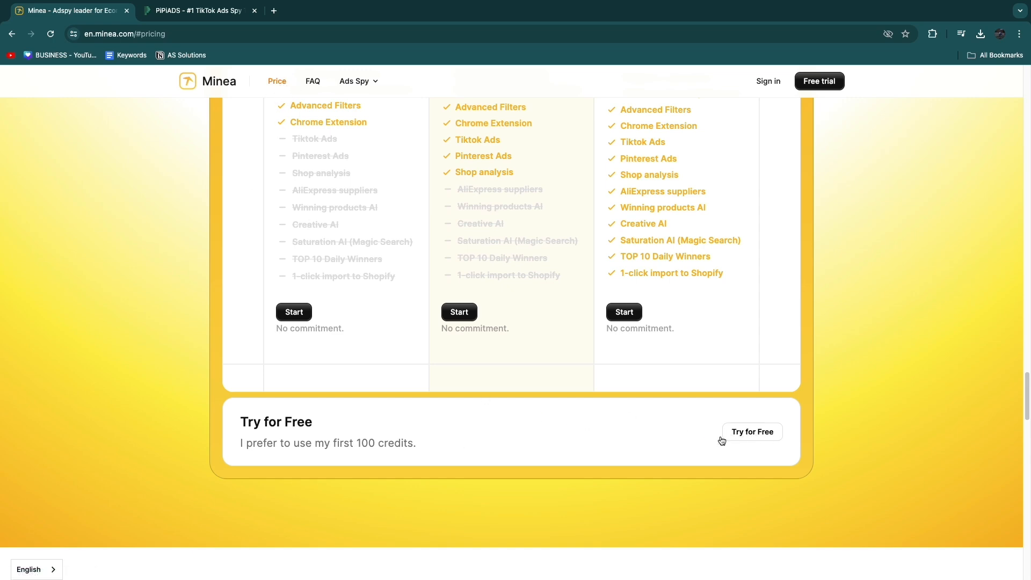
triple_click(328, 443)
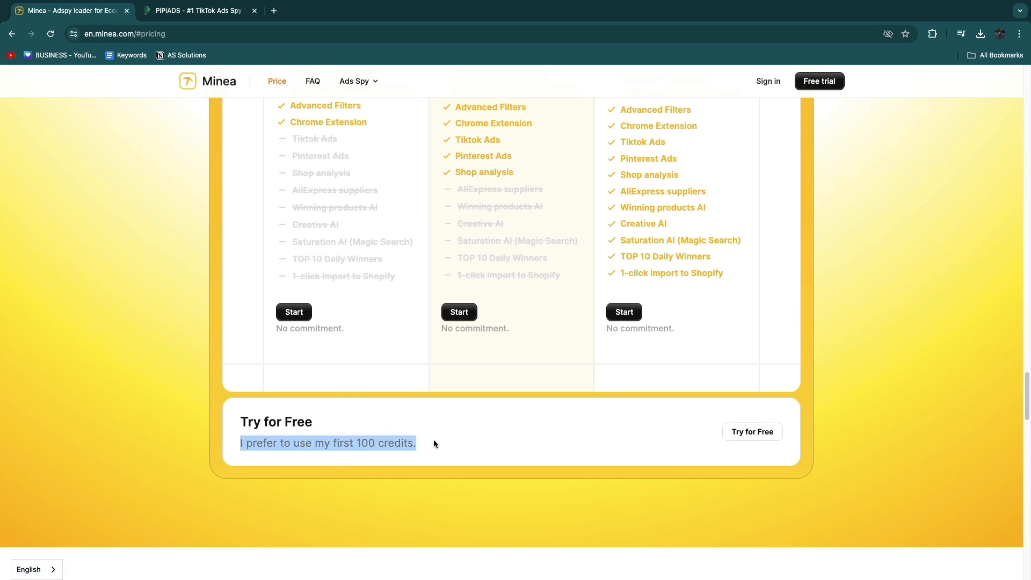
scroll(up, 3)
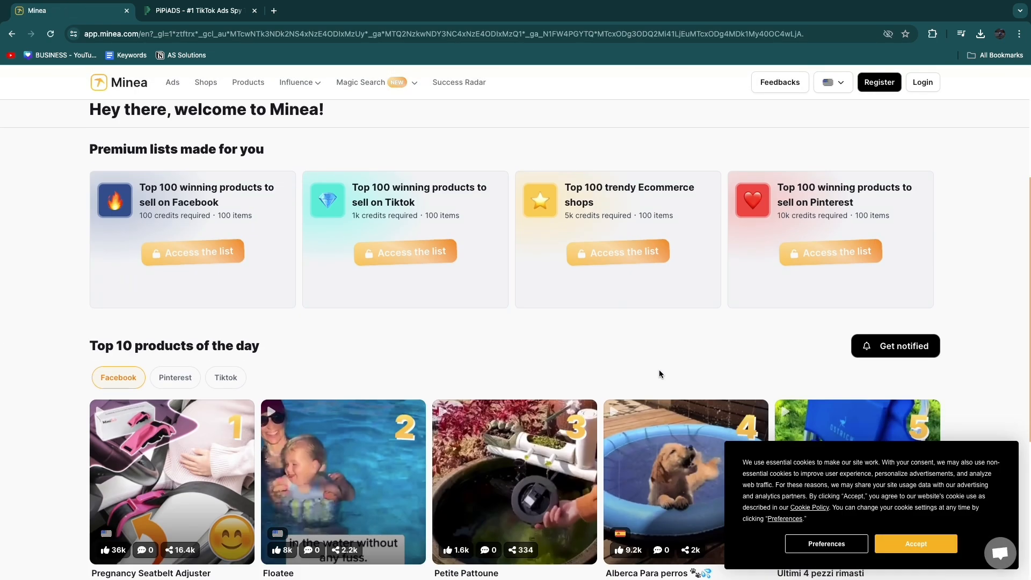
Visit PiPiAds, then return to Minea's pricing page with Starter 49$, Premium 99$, Business 399$
scroll(up, 3)
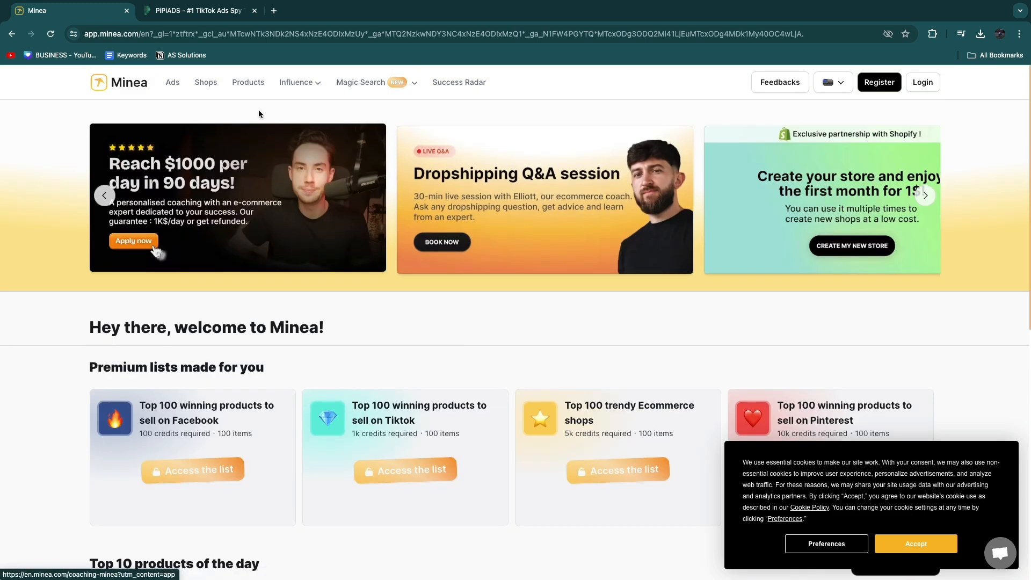
click(195, 11)
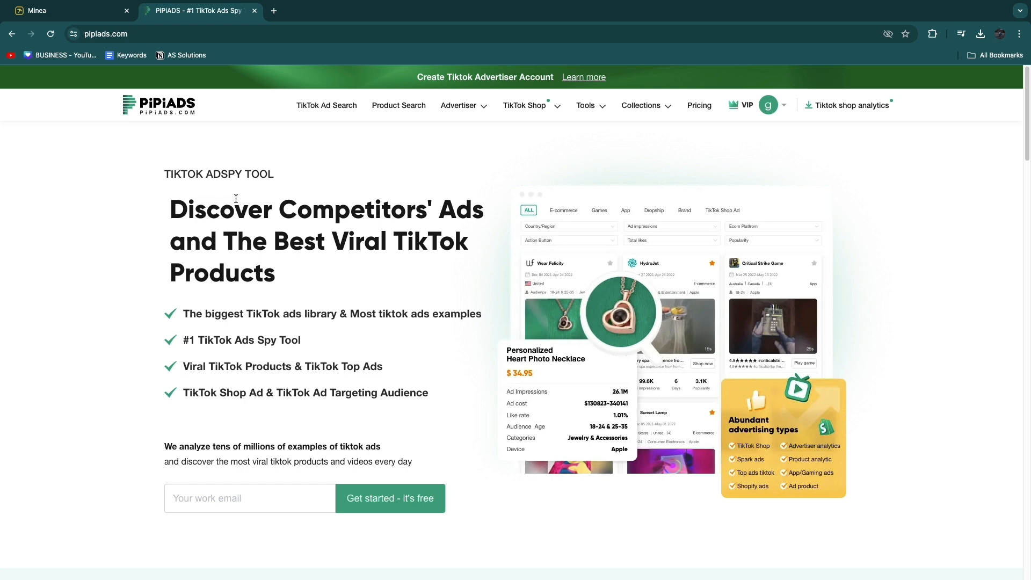
mouse_move(243, 184)
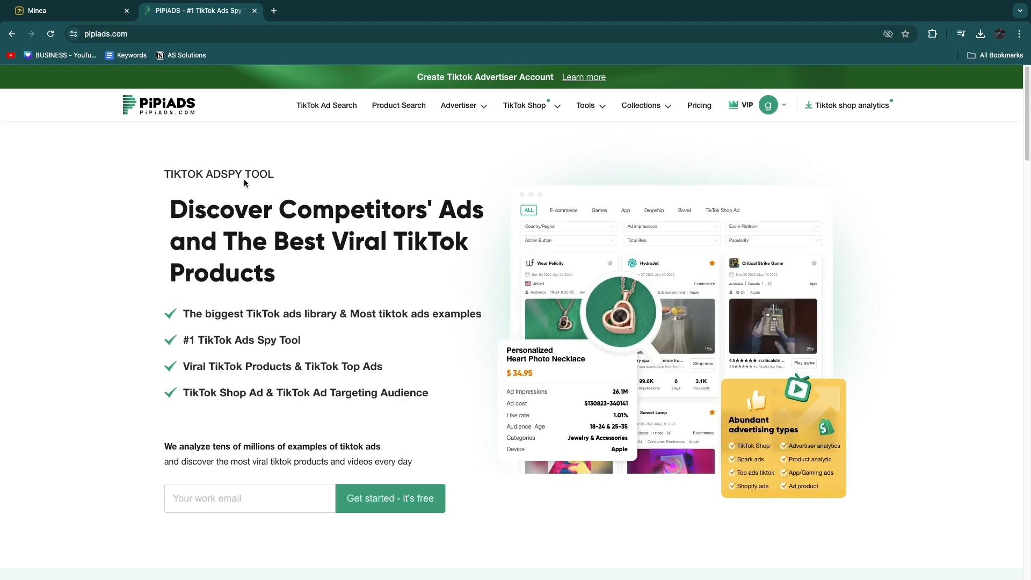
click(65, 11)
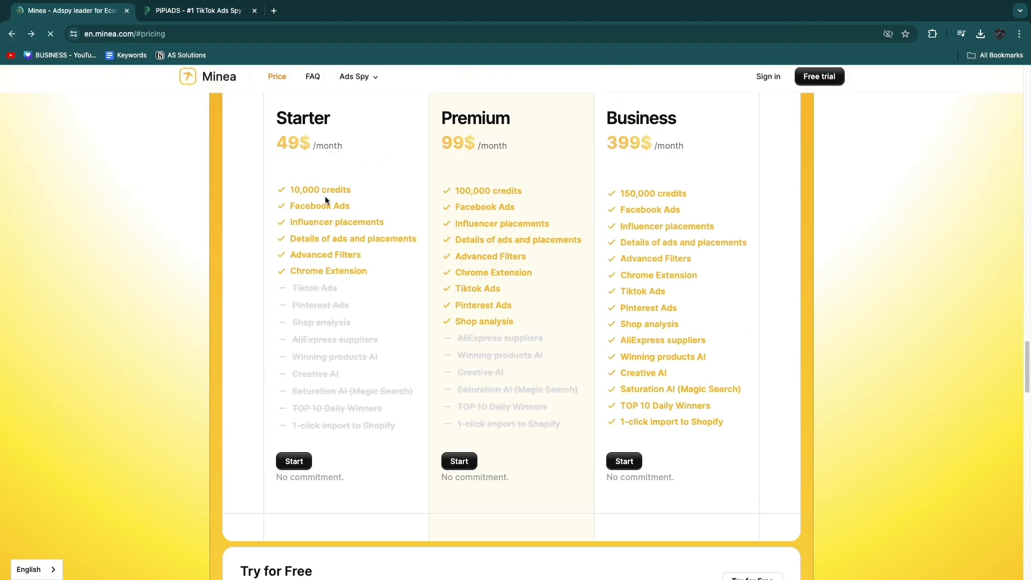
scroll(up, 3)
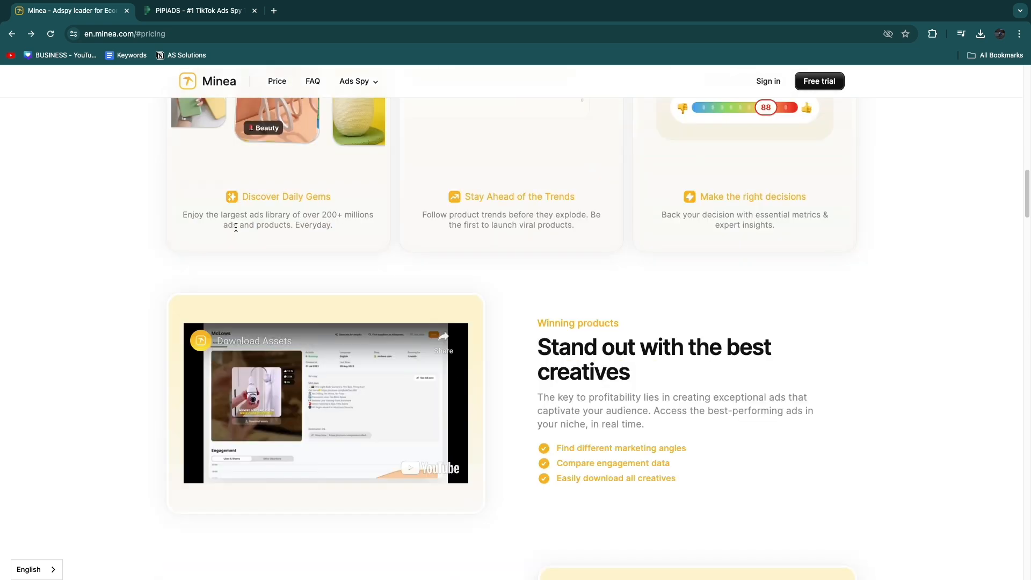
scroll(up, 3)
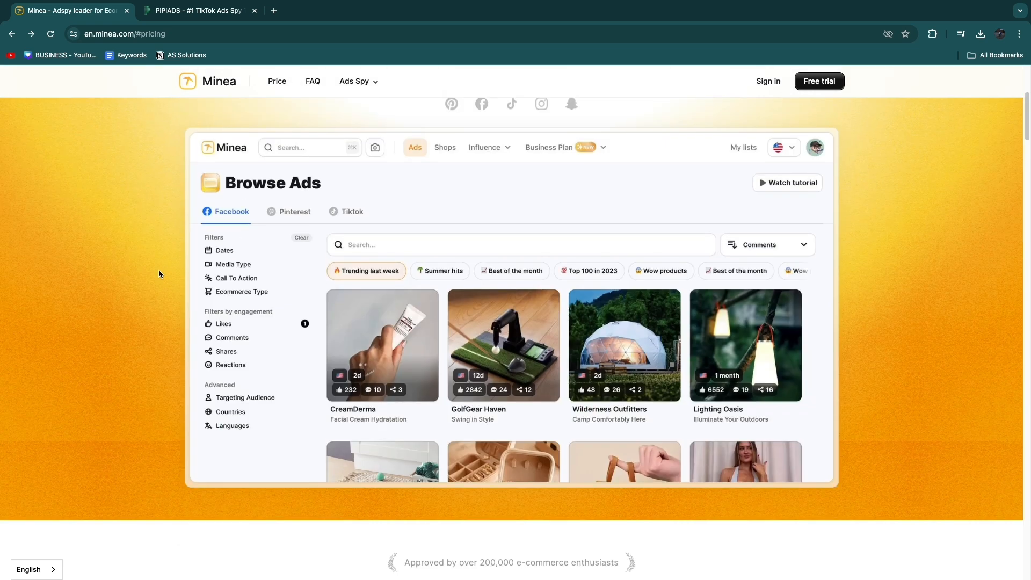